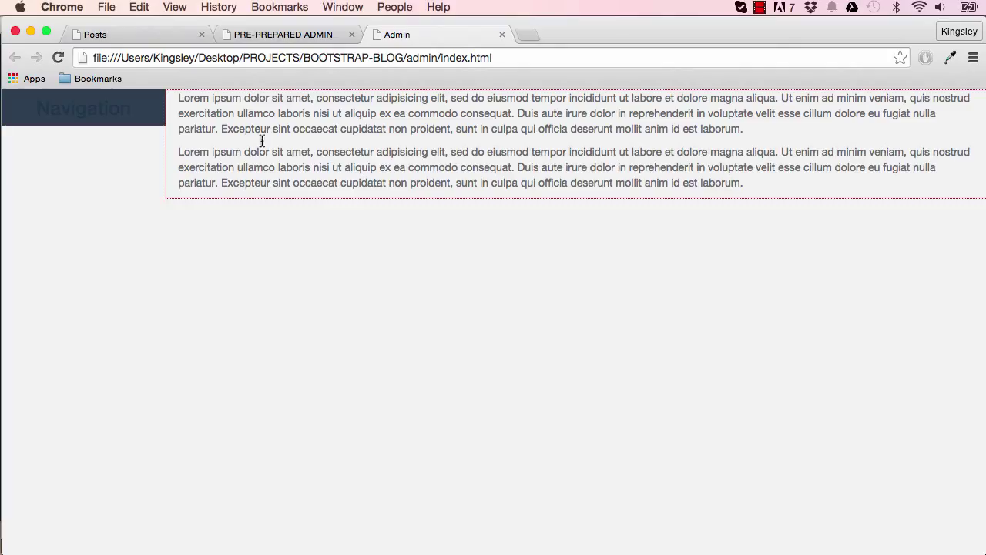
{"action": "mouse_move", "coordinate": [66, 150]}
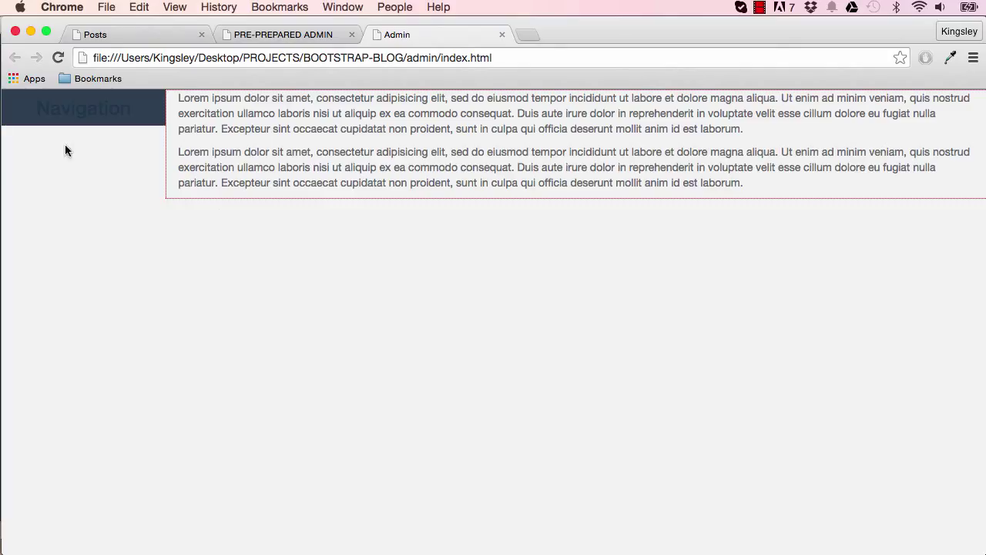
{"action": "mouse_move", "coordinate": [81, 198]}
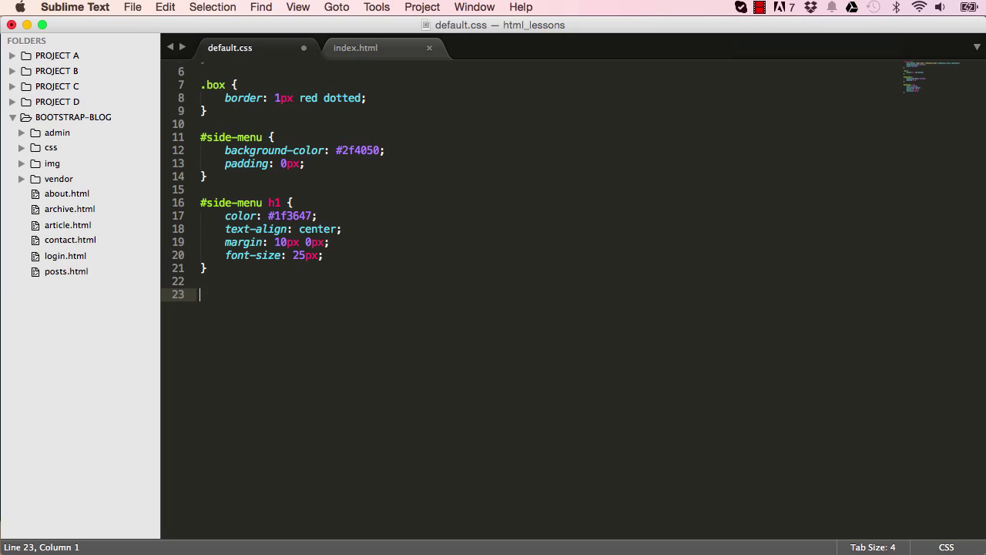
Step: Add .display-table, .display-table-row and .display-table-cell rules with table, table-row and table-cell display values
{"action": "type", "text": ".display"}
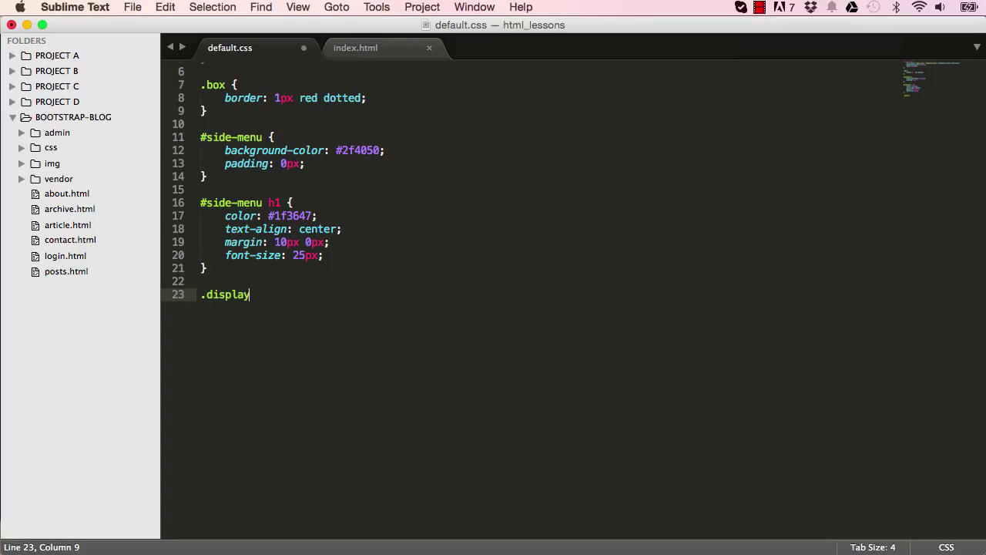
{"action": "type", "text": "-table {"}
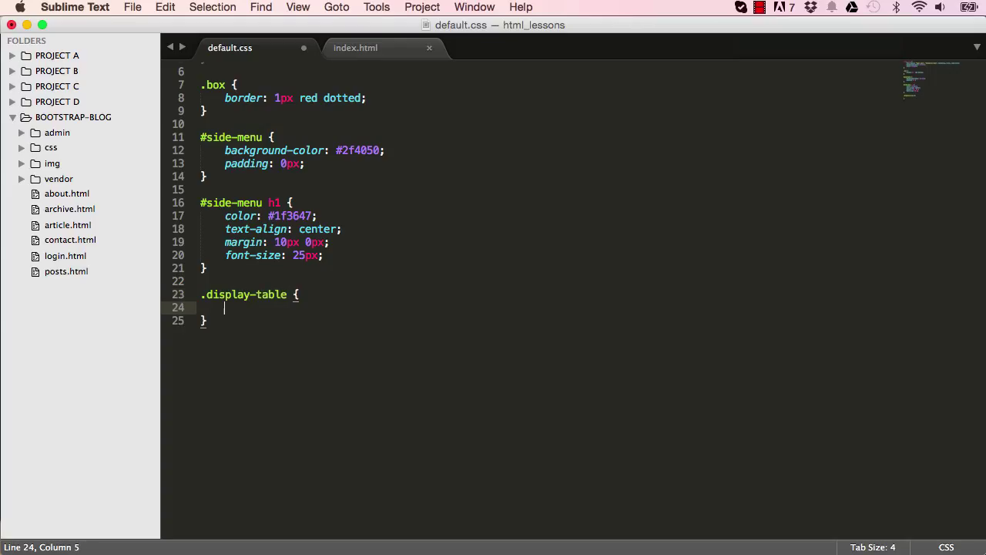
{"action": "type", "text": "display: table;"}
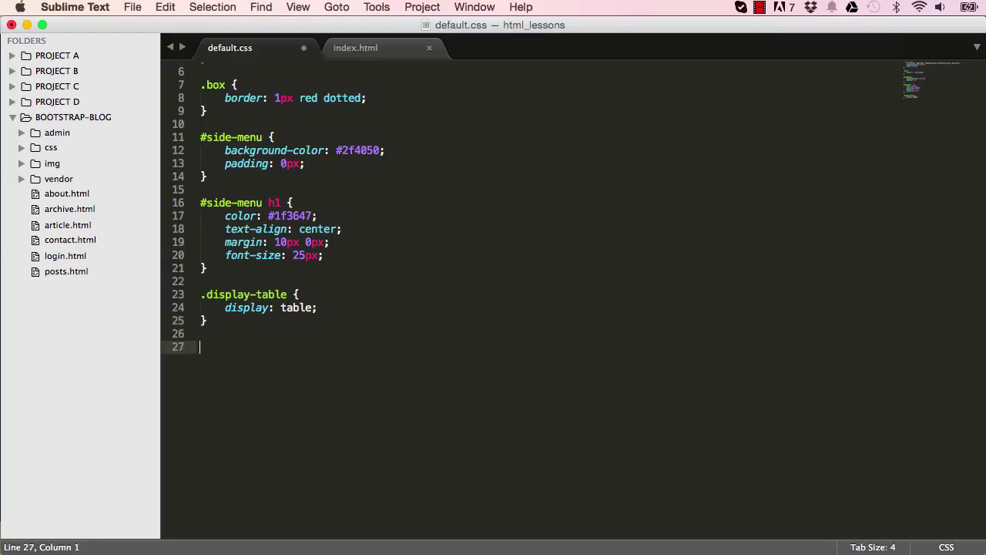
{"action": "type", "text": ".display"}
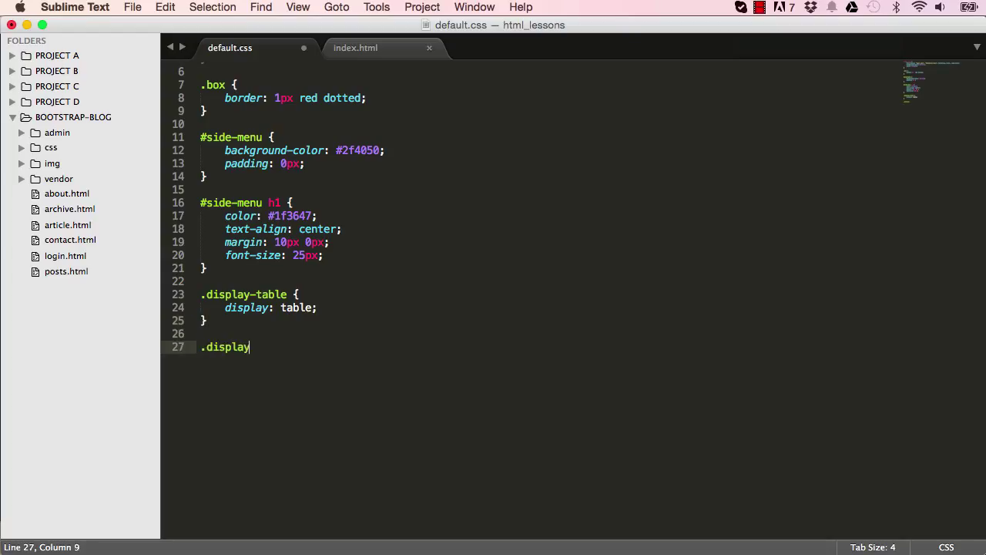
{"action": "type", "text": "-table-row {"}
{"action": "type", "text": "."}
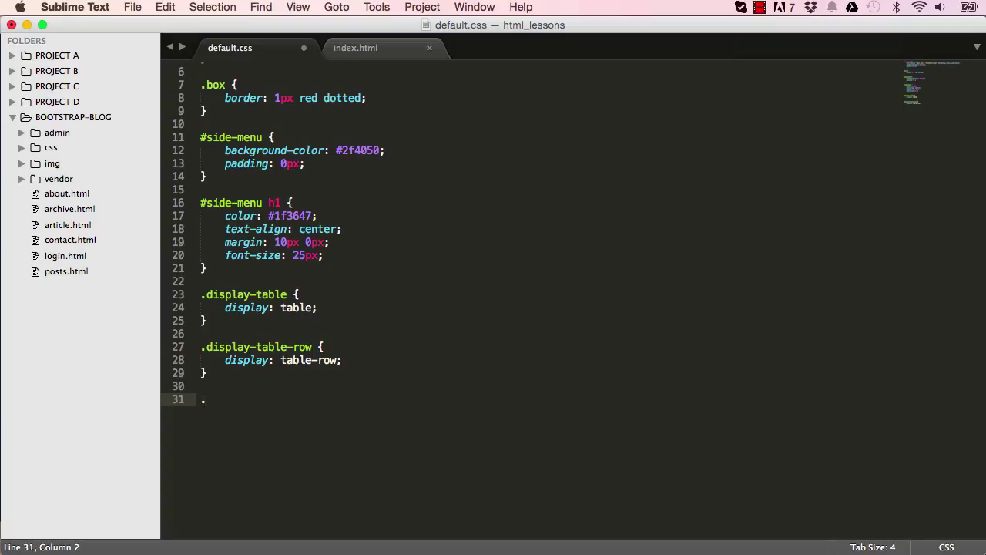
{"action": "type", "text": "display-ta"}
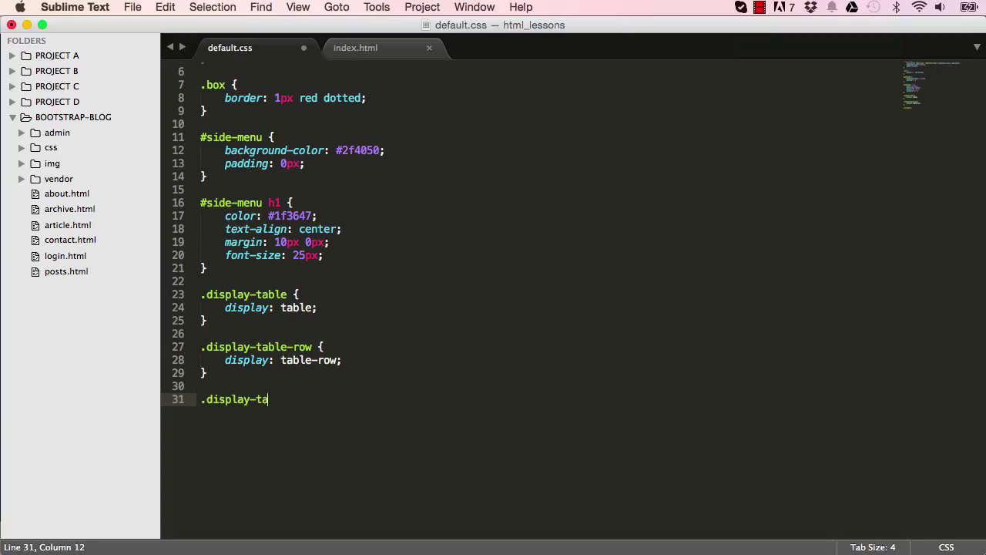
{"action": "type", "text": "ble-cell {"}
{"action": "type", "text": "display: table-cell;"}
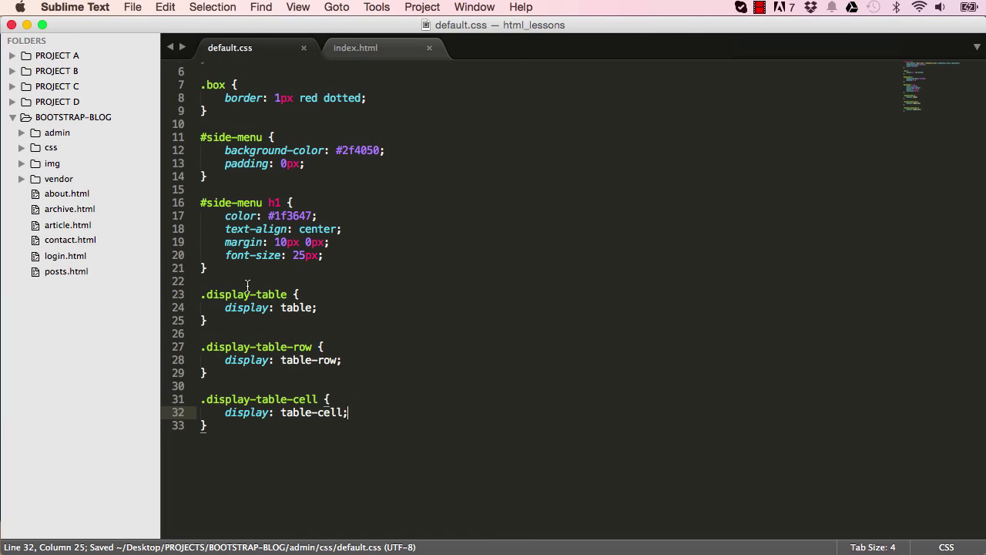
Step: In index.html, give the container-fluid div display-table and the row div display-table-row
{"action": "left_click", "coordinate": [355, 47]}
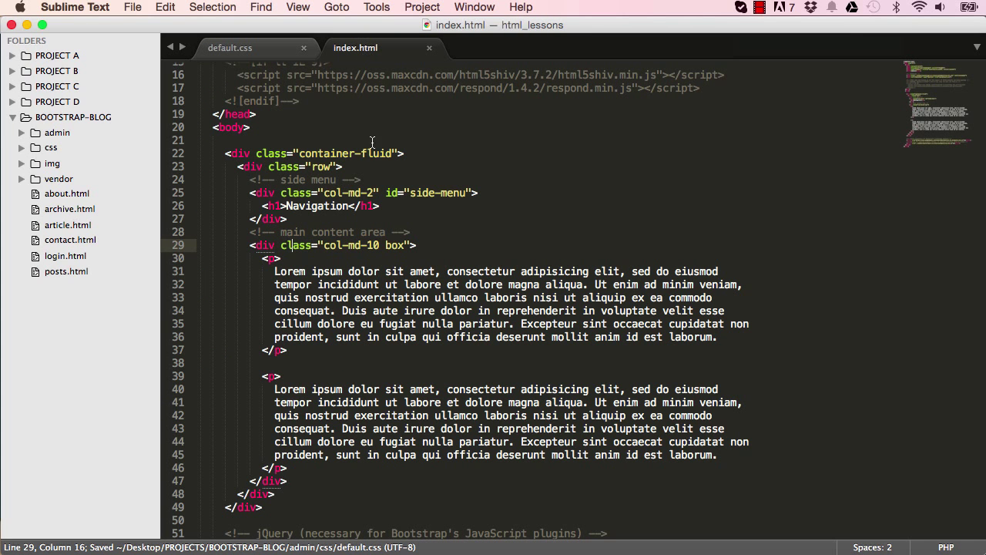
{"action": "left_click", "coordinate": [392, 154]}
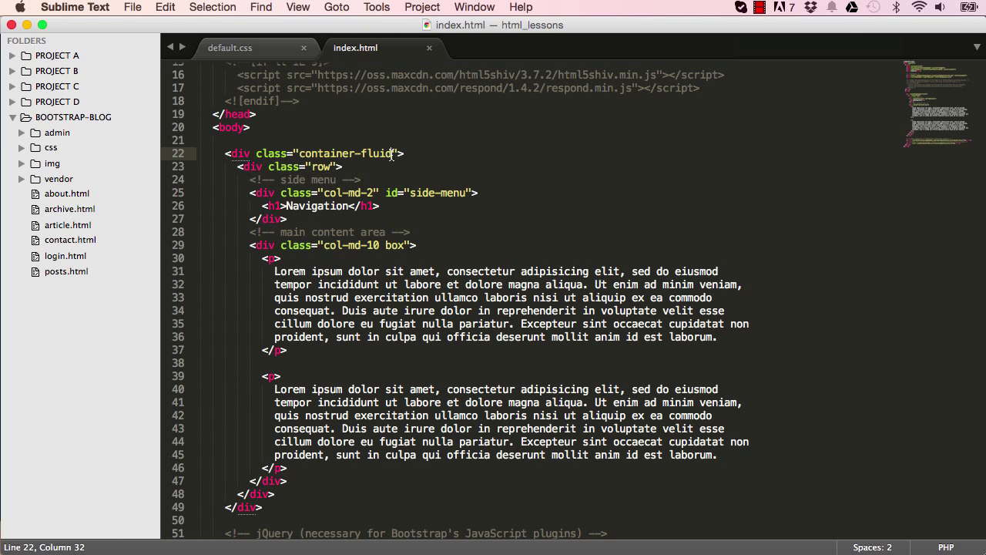
{"action": "type", "text": "display-t"}
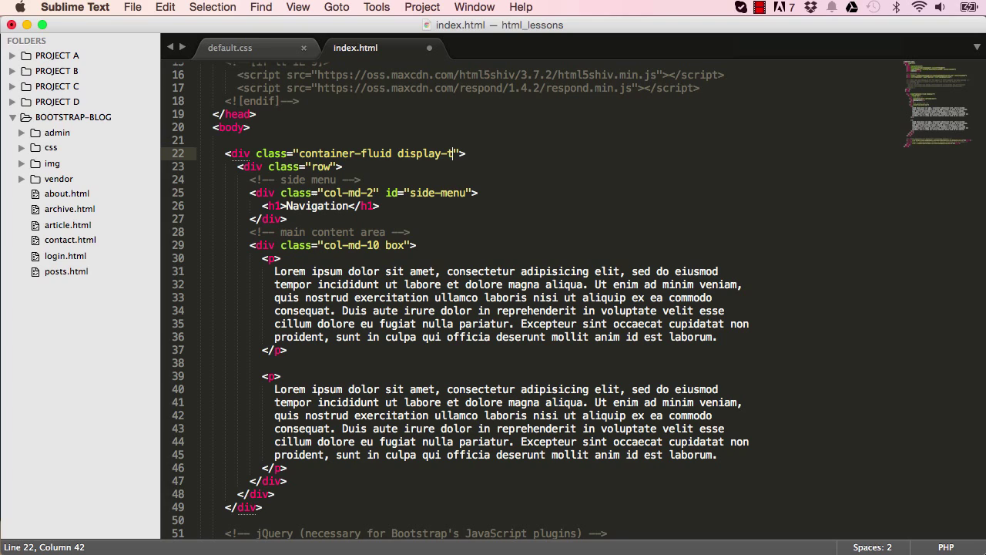
{"action": "type", "text": "able"}
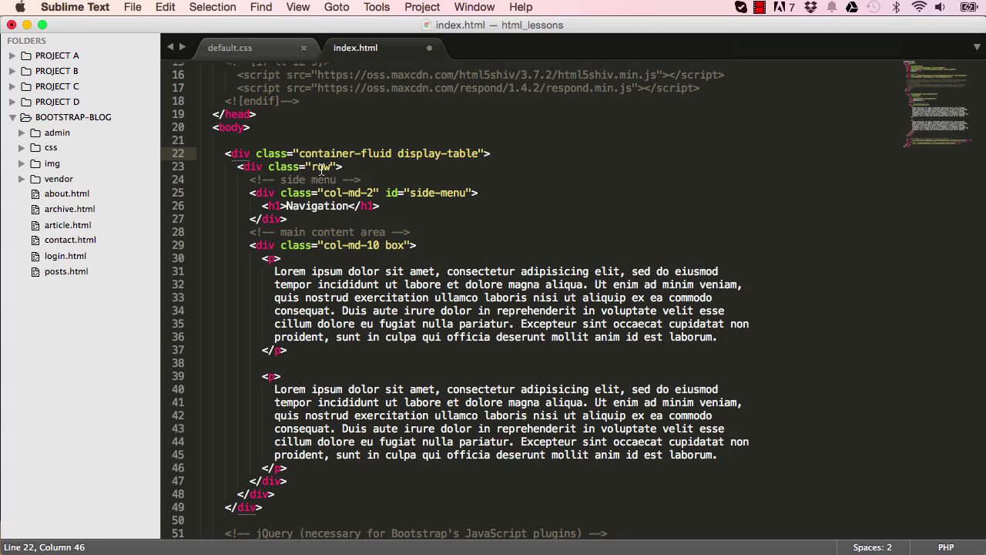
{"action": "left_click", "coordinate": [333, 167]}
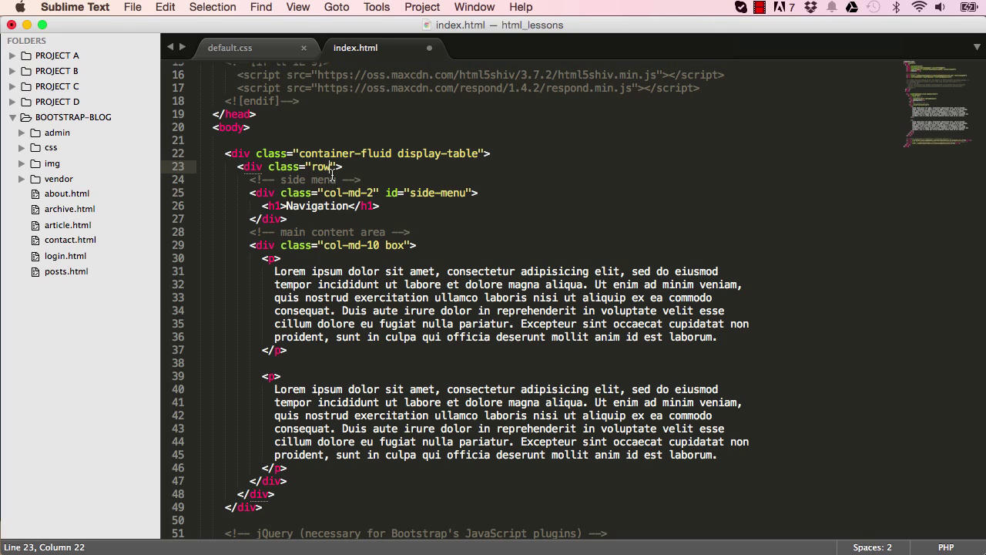
{"action": "type", "text": "display-"}
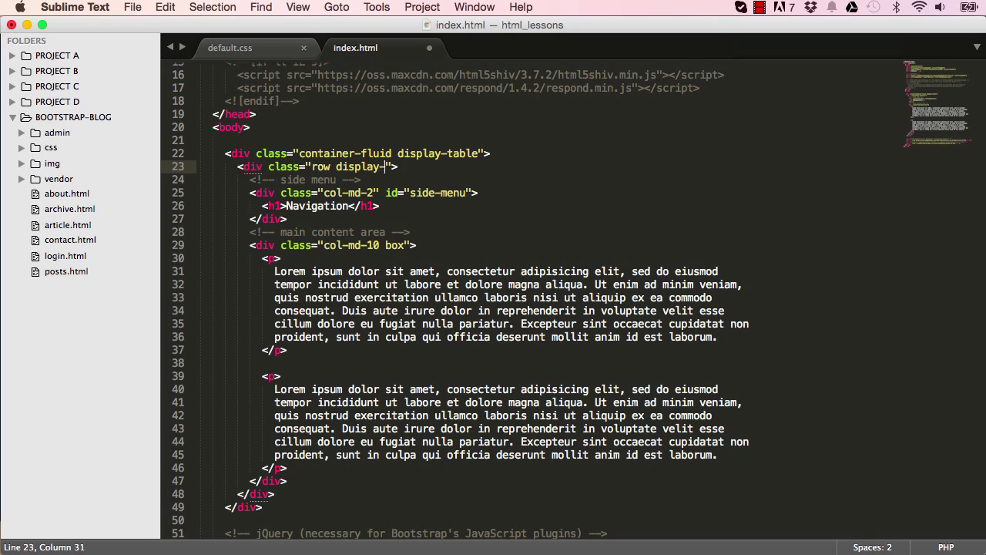
{"action": "type", "text": "table-row"}
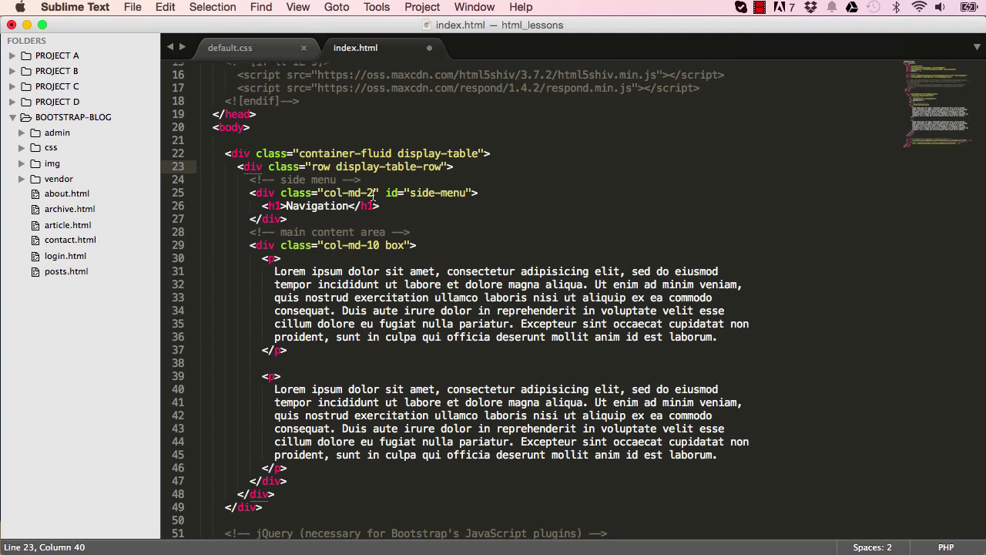
Step: Add display-table-cell to both the side menu and content column divs at once
{"action": "left_click", "coordinate": [378, 245]}
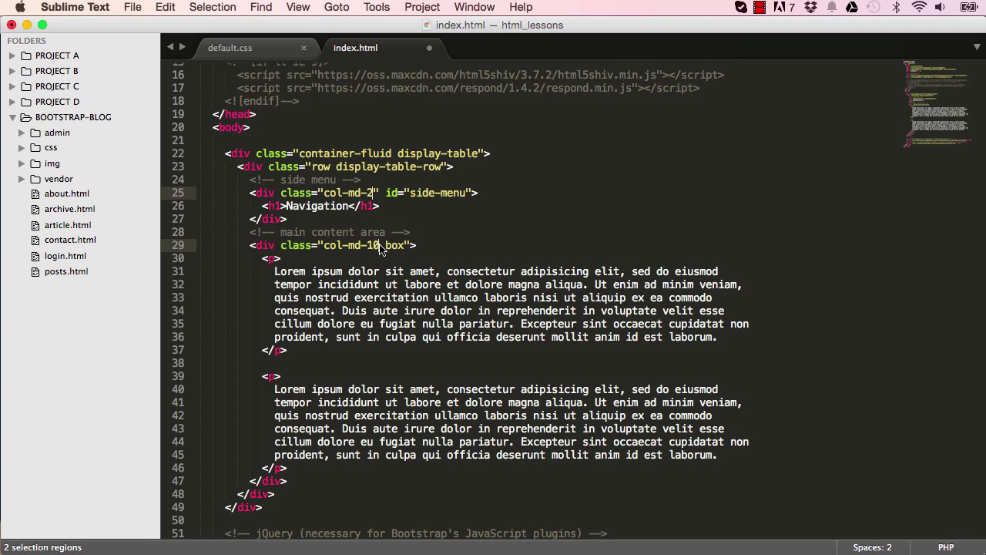
{"action": "type", "text": "displa"}
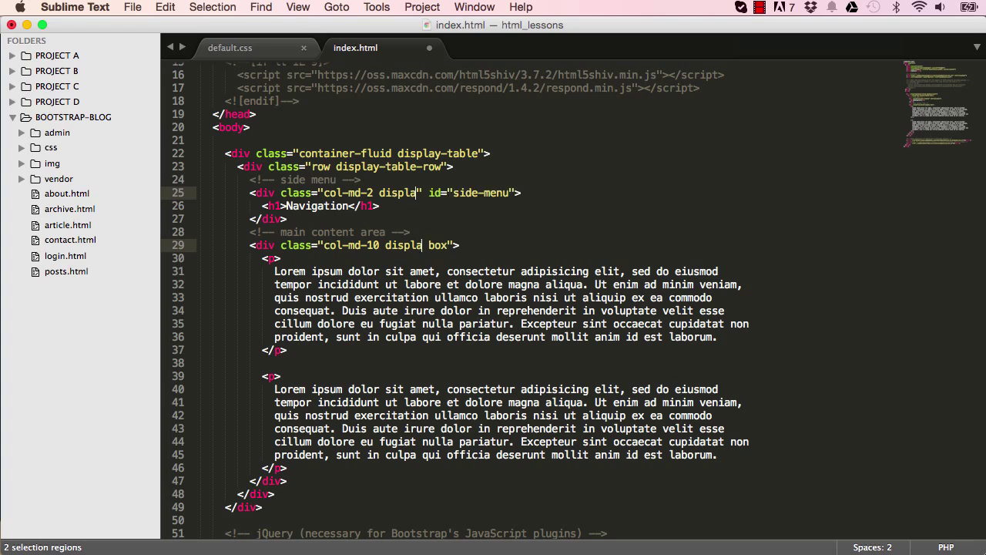
{"action": "type", "text": "y-table-cell"}
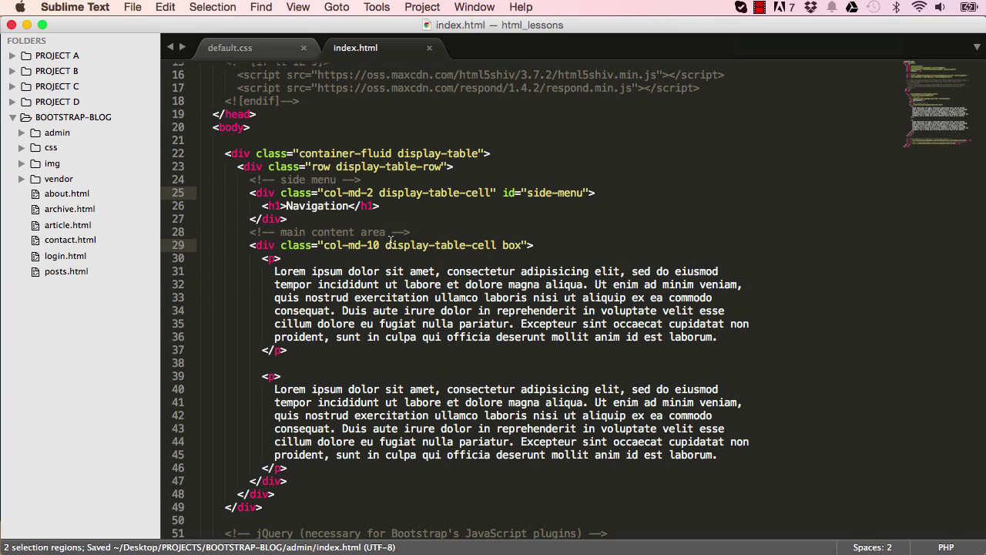
{"action": "left_click", "coordinate": [389, 192]}
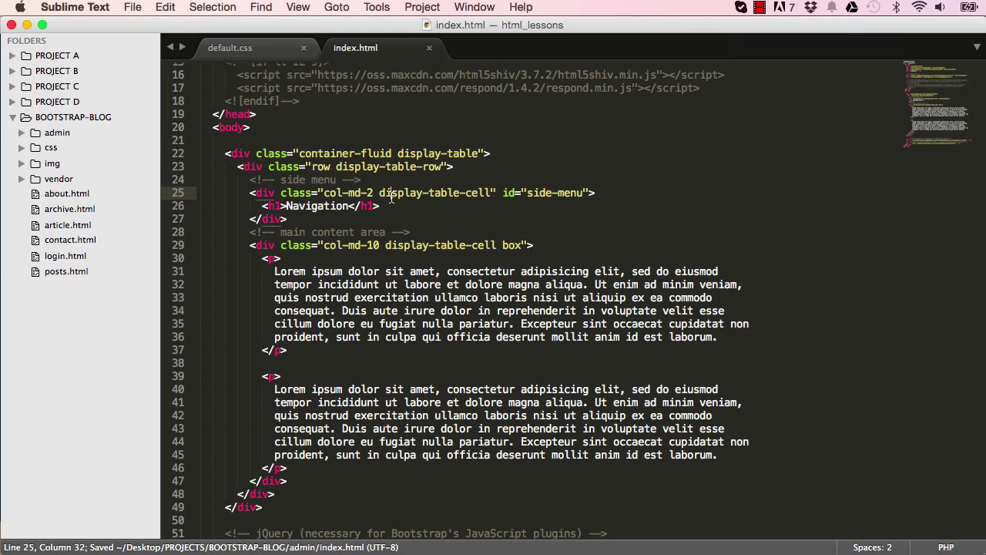
{"action": "left_click", "coordinate": [421, 245]}
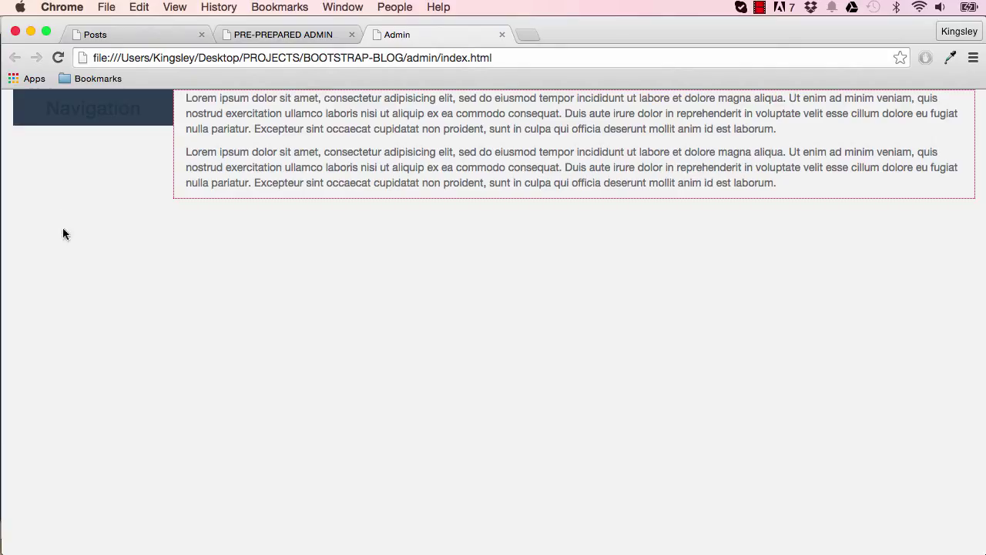
{"action": "mouse_move", "coordinate": [363, 196]}
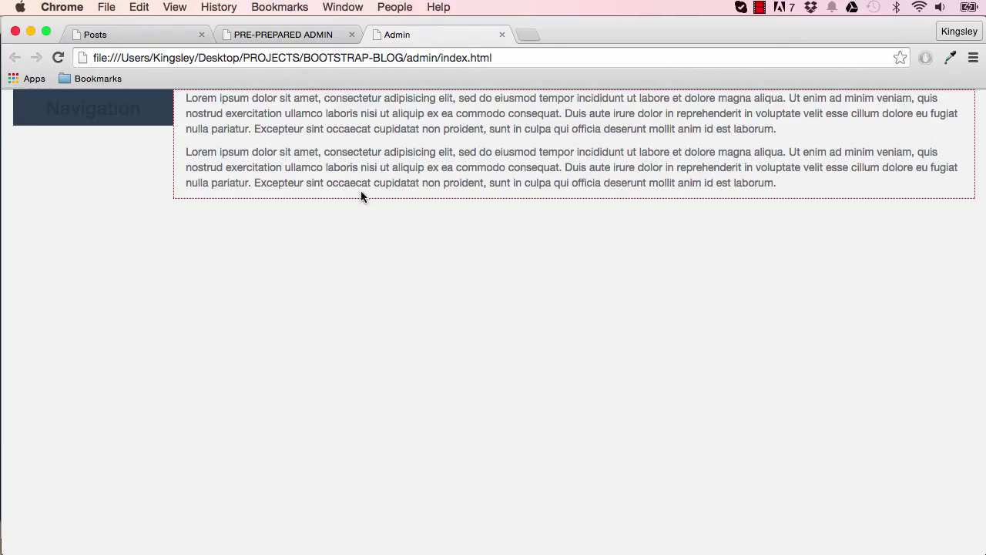
{"action": "mouse_move", "coordinate": [982, 168]}
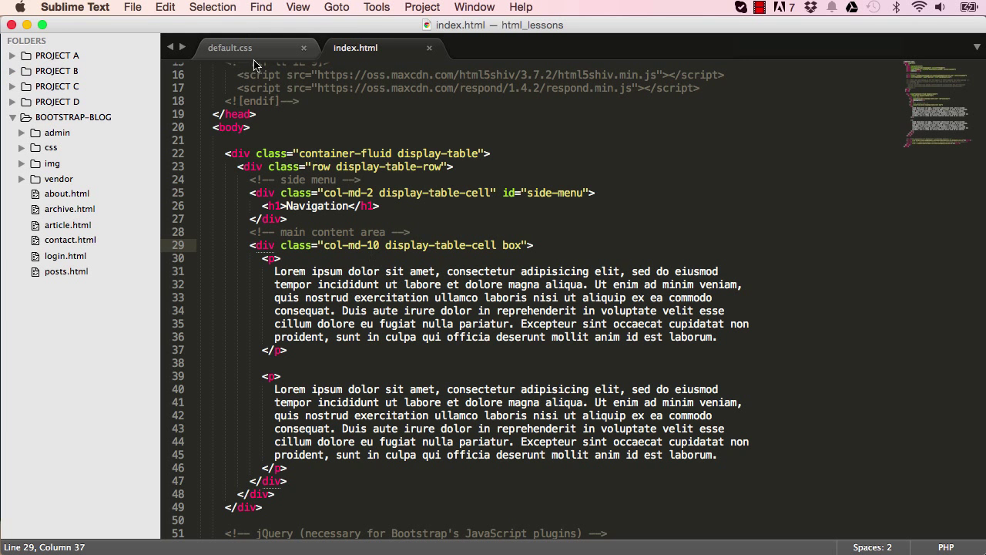
Step: Add 'padding: 0px;' on a new line below 'display: table;' in .display-table
{"action": "left_click", "coordinate": [229, 47]}
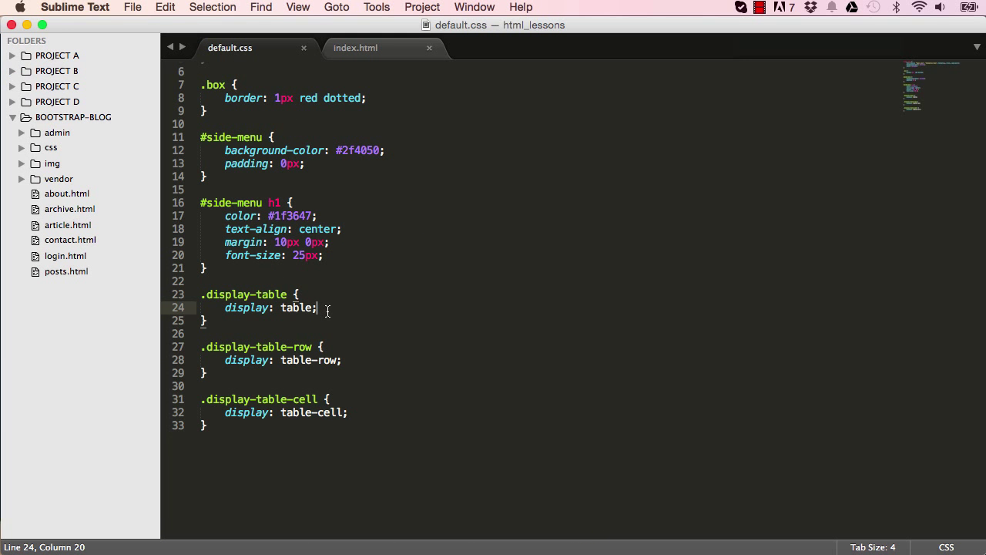
{"action": "key", "text": "Return"}
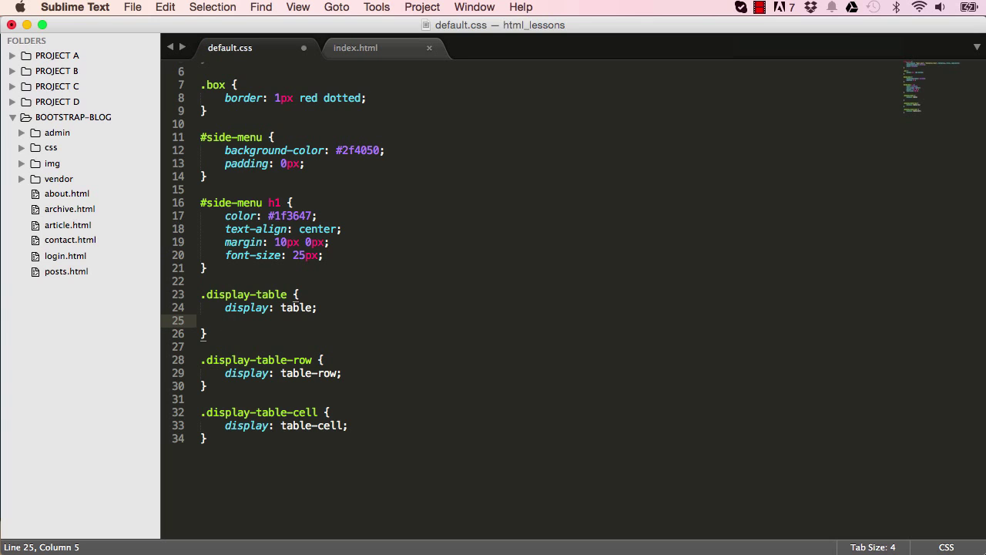
{"action": "type", "text": "padding: 0"}
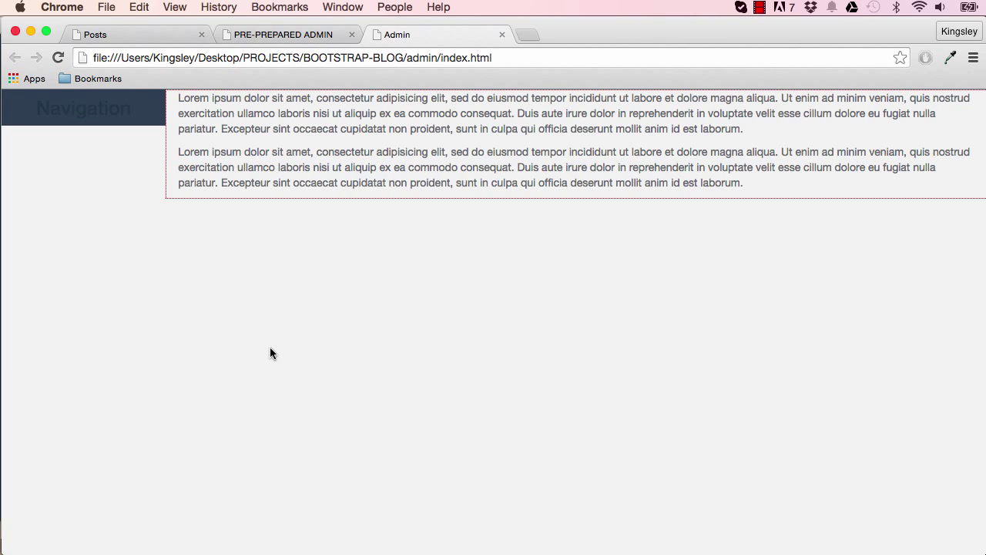
{"action": "mouse_move", "coordinate": [99, 198]}
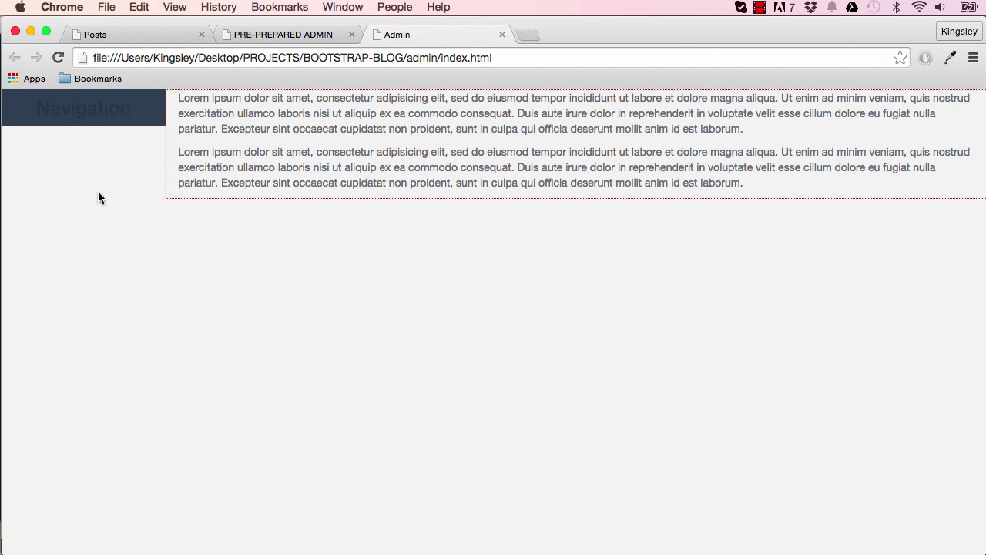
{"action": "mouse_move", "coordinate": [391, 377]}
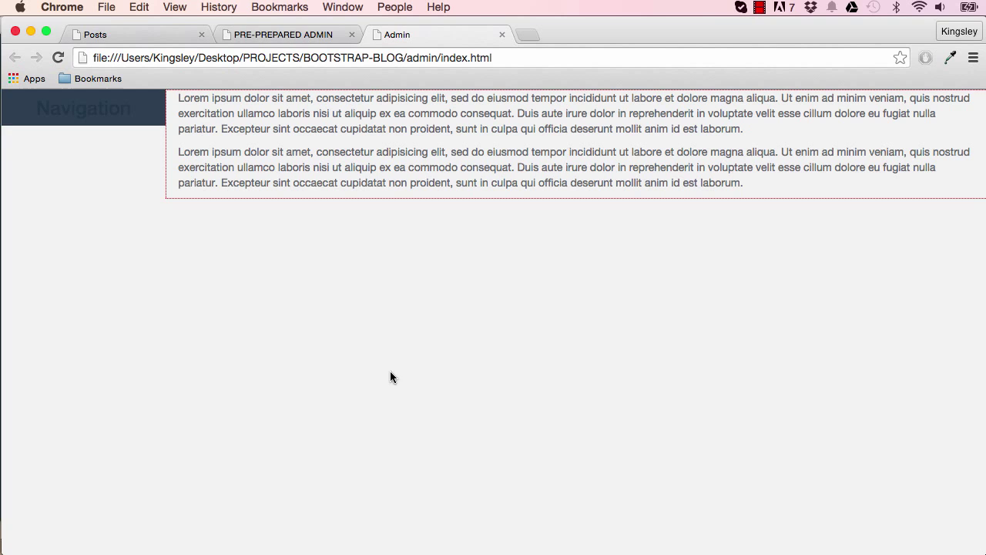
{"action": "mouse_move", "coordinate": [207, 265]}
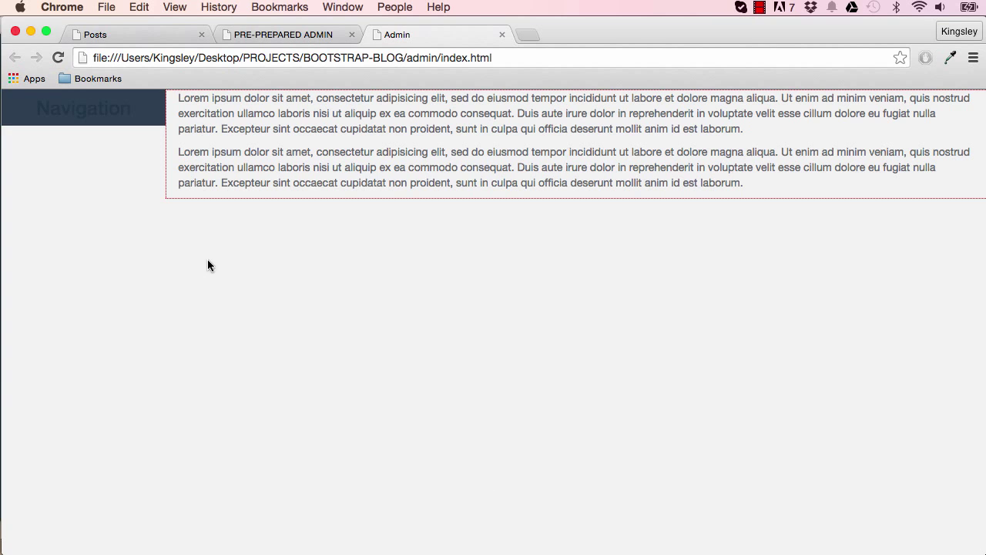
{"action": "mouse_move", "coordinate": [207, 139]}
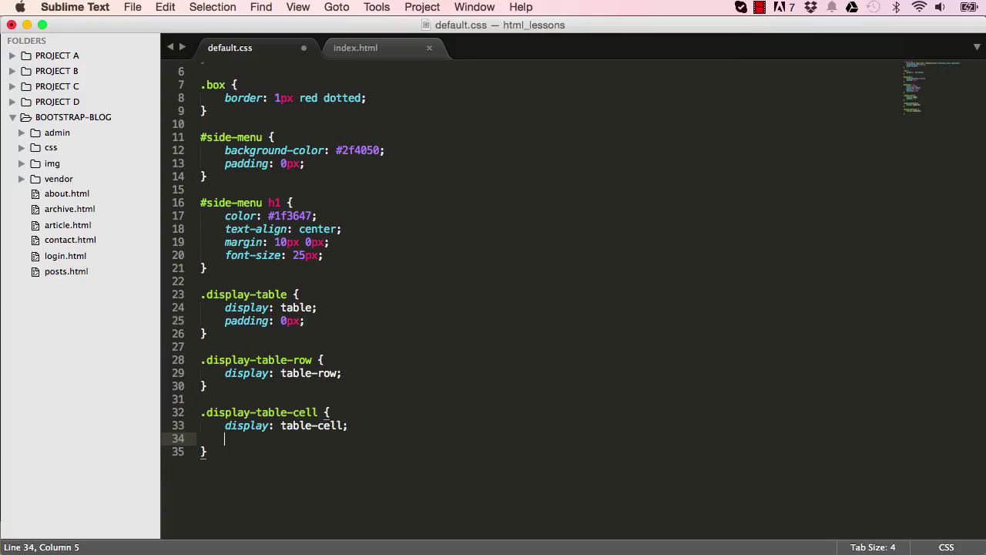
Step: Add 'float: none;' to the .display-table-cell rule
{"action": "type", "text": "float: none;"}
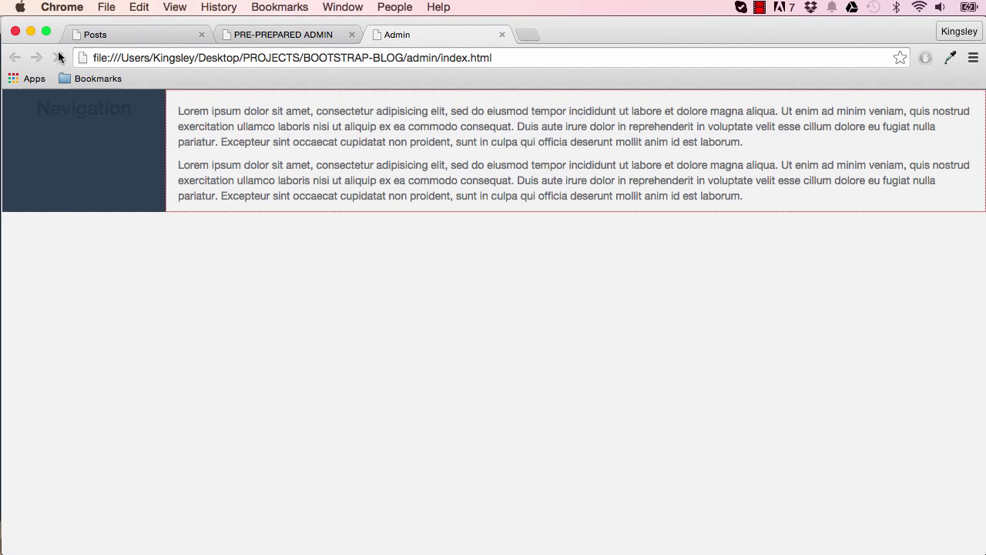
Step: Reload the admin page in Chrome to see the full-height Navigation column
{"action": "left_click", "coordinate": [58, 57]}
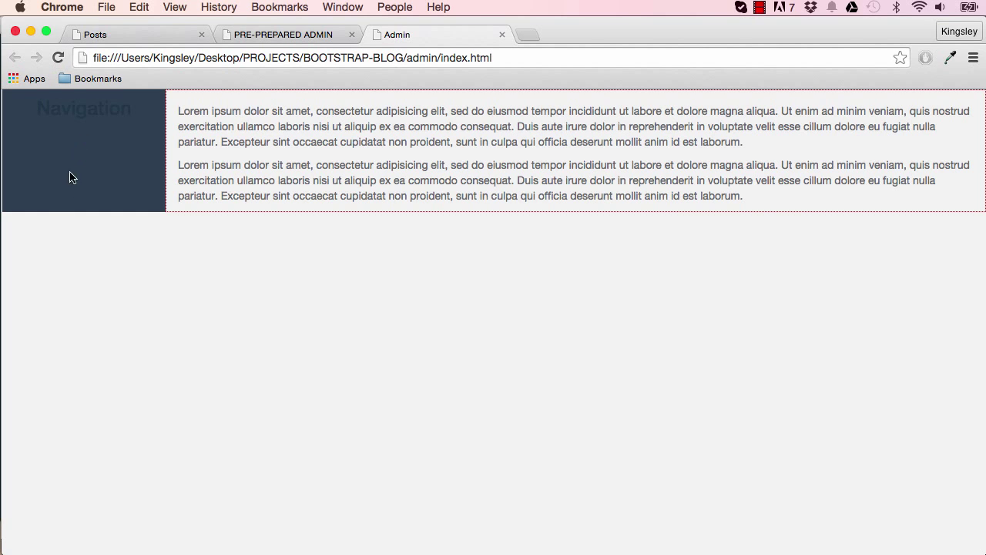
{"action": "mouse_move", "coordinate": [328, 471]}
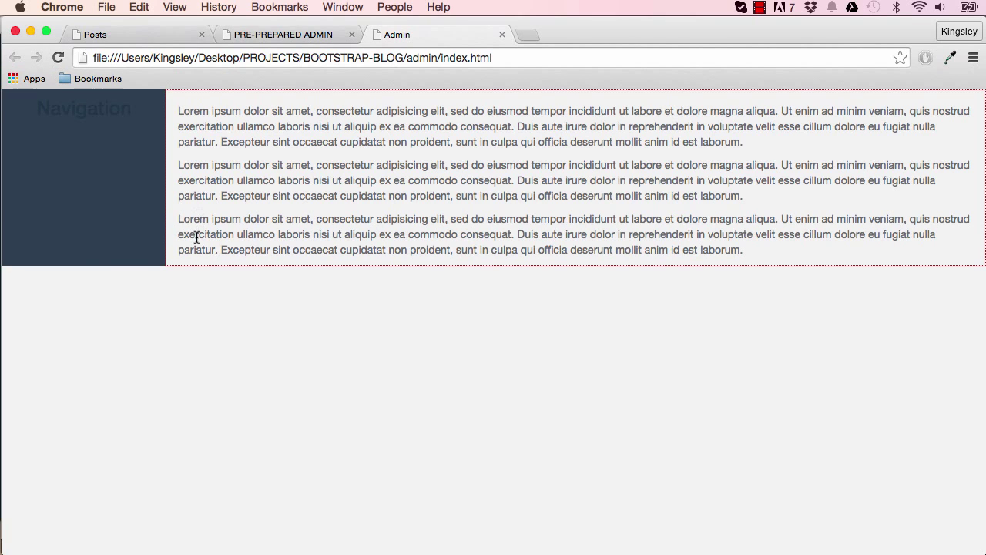
{"action": "mouse_move", "coordinate": [168, 201]}
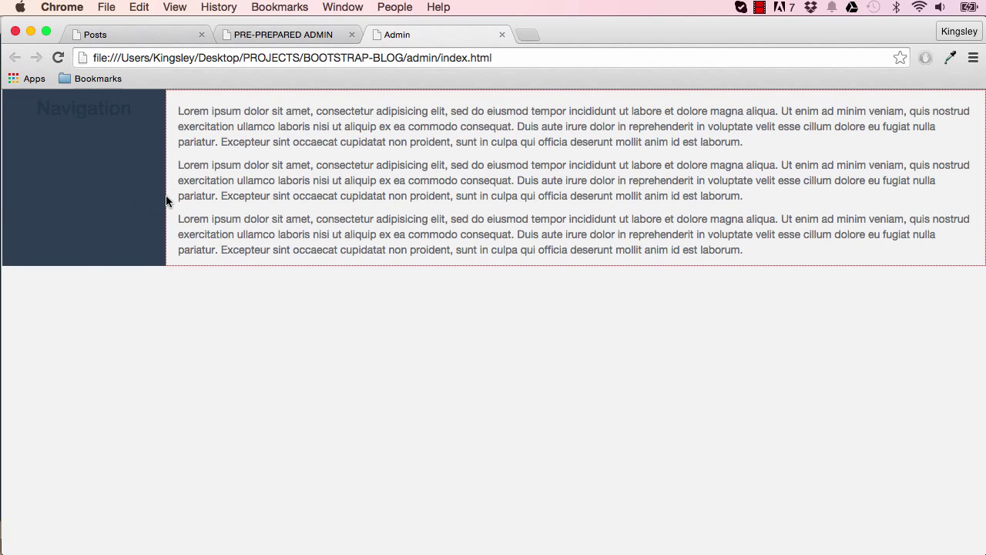
{"action": "mouse_move", "coordinate": [215, 104]}
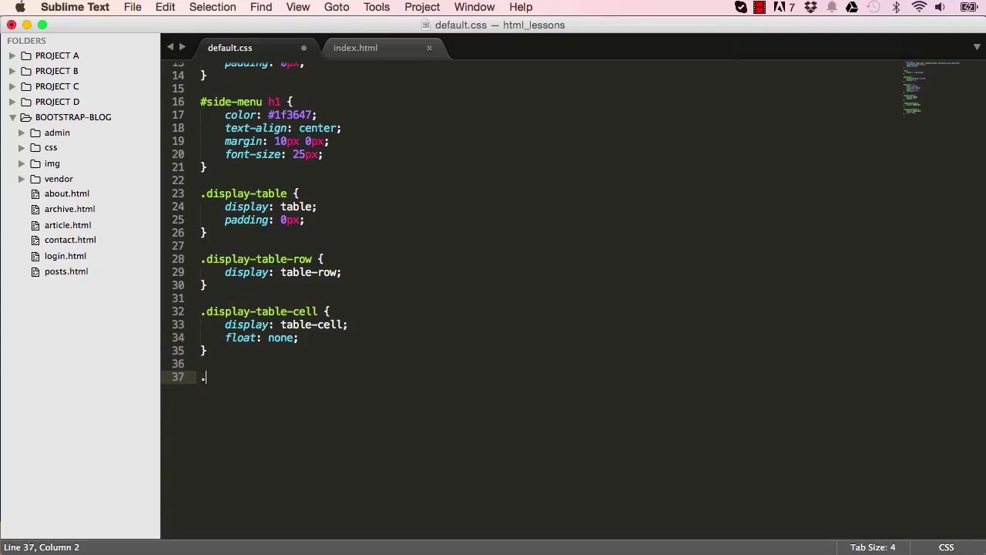
Step: Add a '.valign-top { vertical-align: top; }' rule to default.css, save, and view index.html
{"action": "type", "text": "valign"}
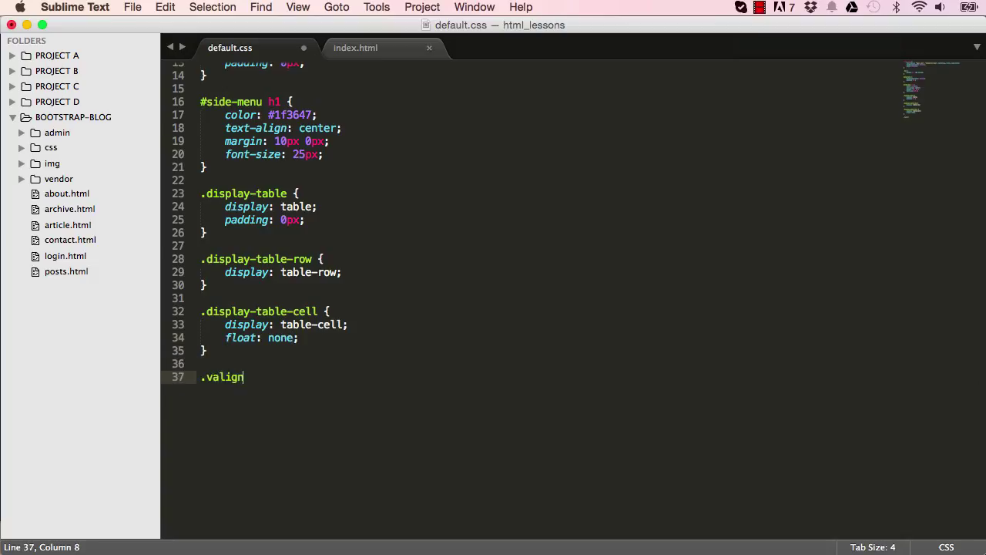
{"action": "type", "text": "-top {"}
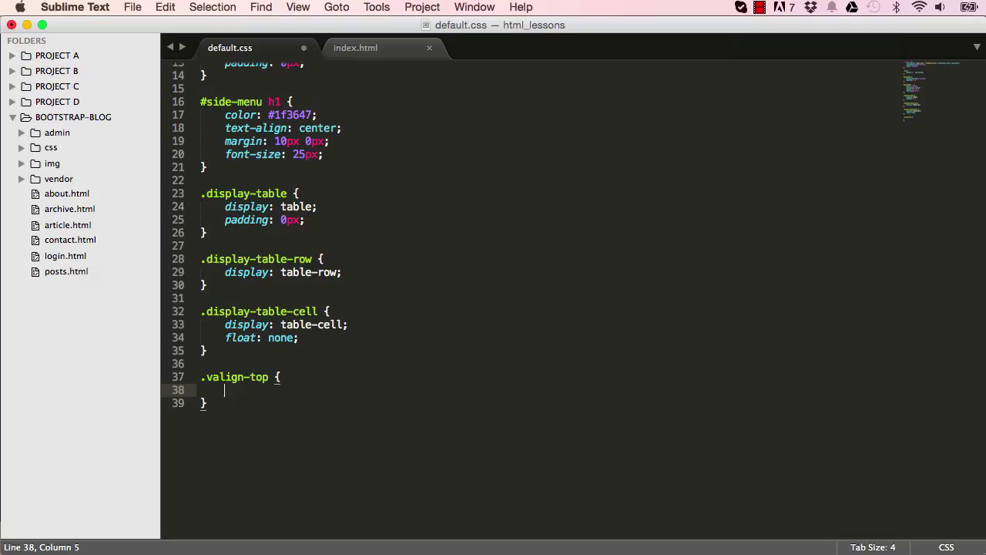
{"action": "type", "text": "vertical-align: top;"}
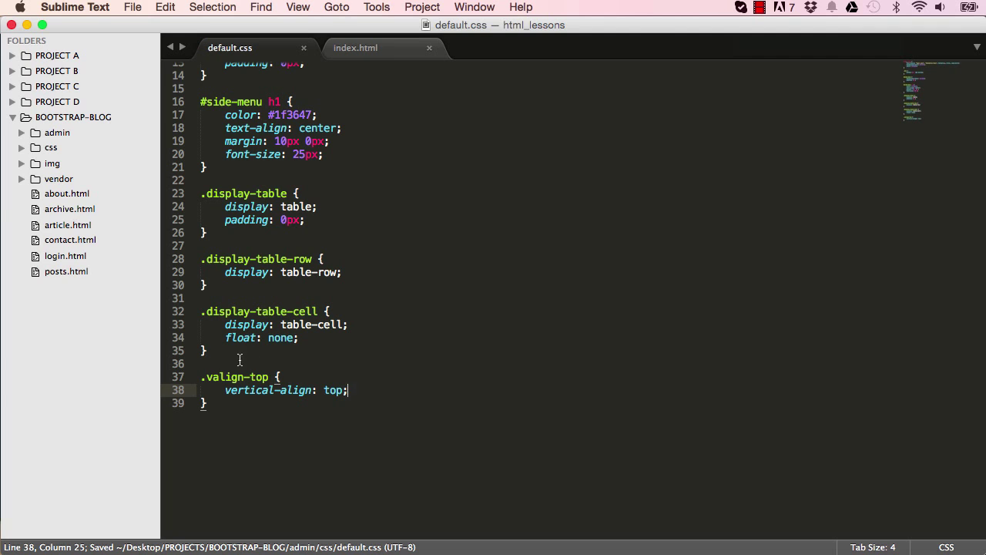
{"action": "left_click", "coordinate": [355, 48]}
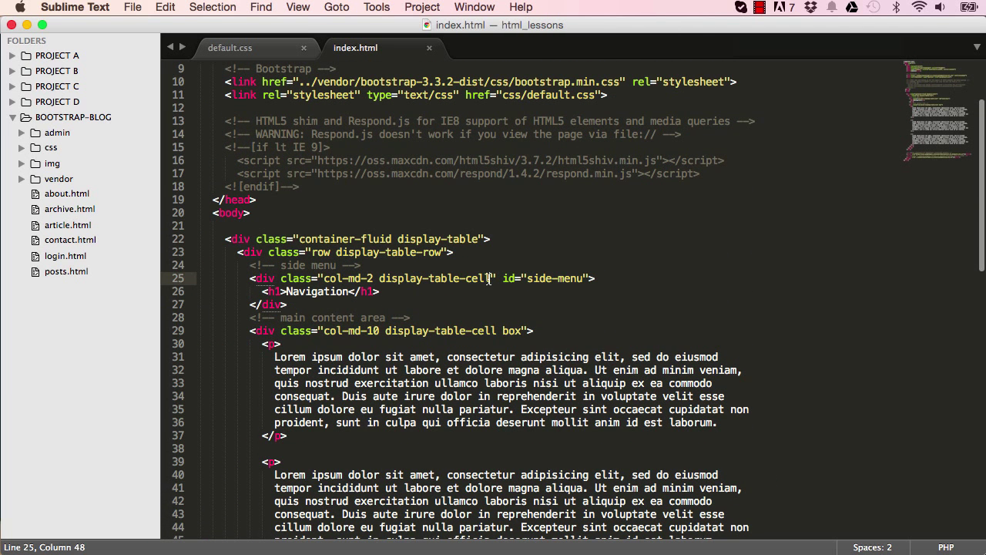
Step: Append ' valign-top' after display-table-cell on lines 25 and 29
{"action": "left_click", "coordinate": [497, 330]}
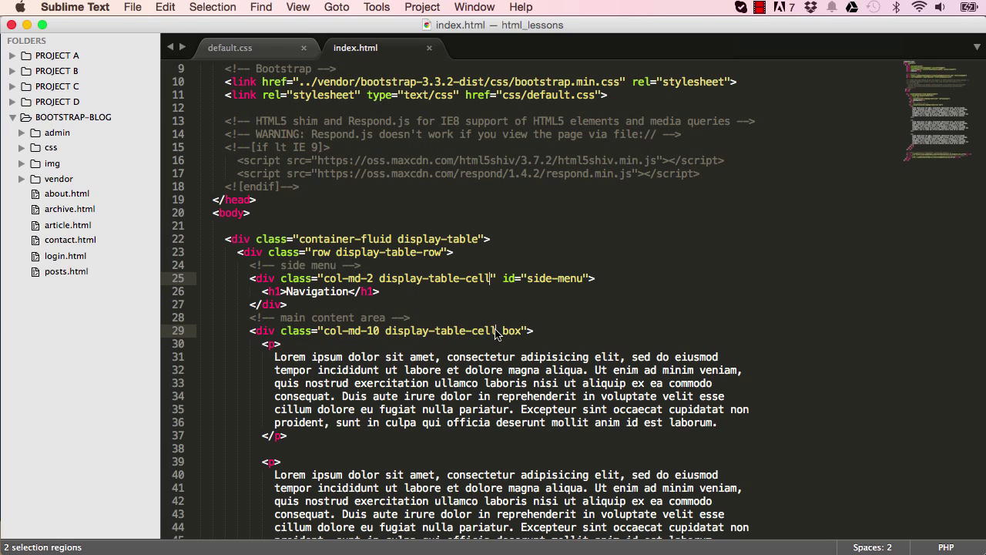
{"action": "type", "text": "valign"}
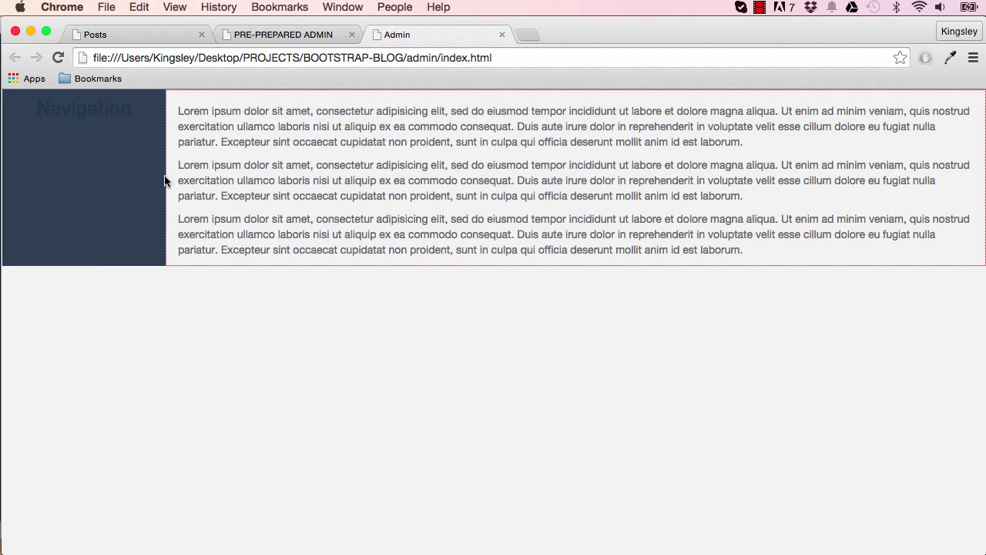
Step: Scroll up the reloaded admin page to check both columns align top
{"action": "scroll", "scroll_direction": "up", "scroll_amount": 3}
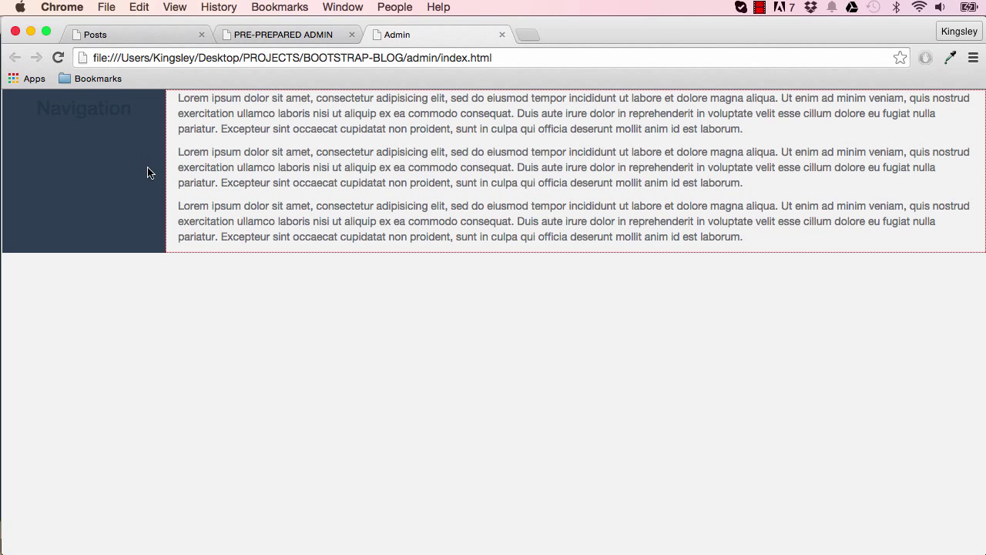
{"action": "mouse_move", "coordinate": [233, 140]}
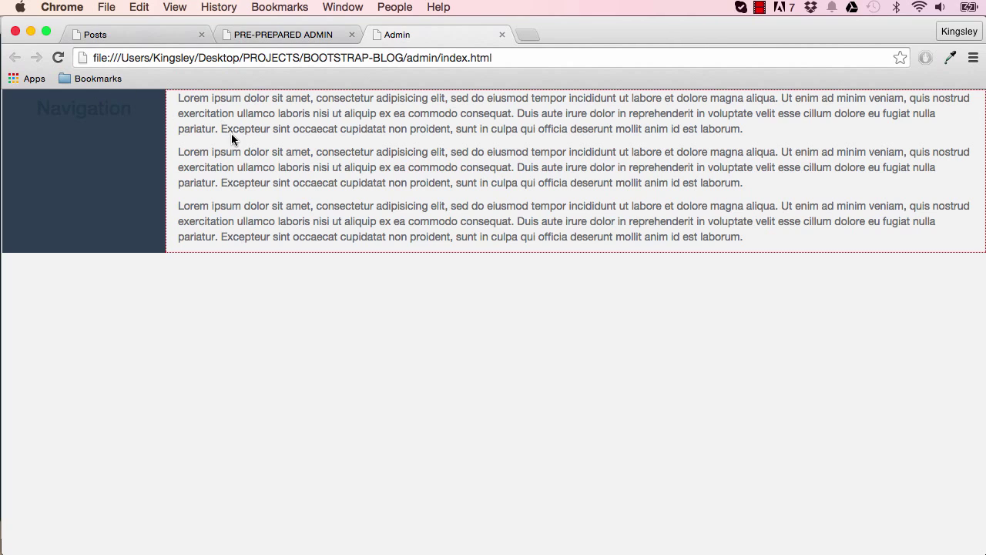
{"action": "mouse_move", "coordinate": [237, 237]}
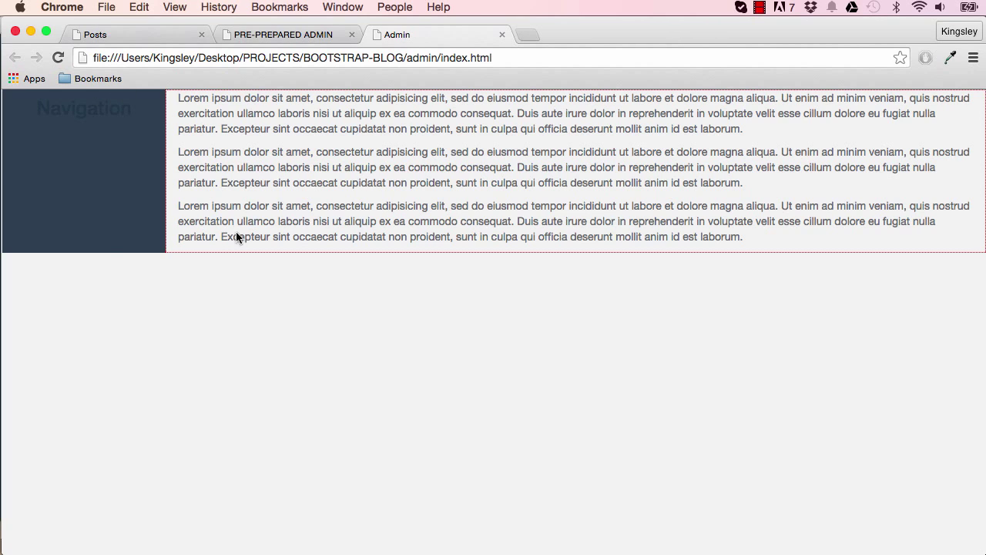
{"action": "mouse_move", "coordinate": [87, 430]}
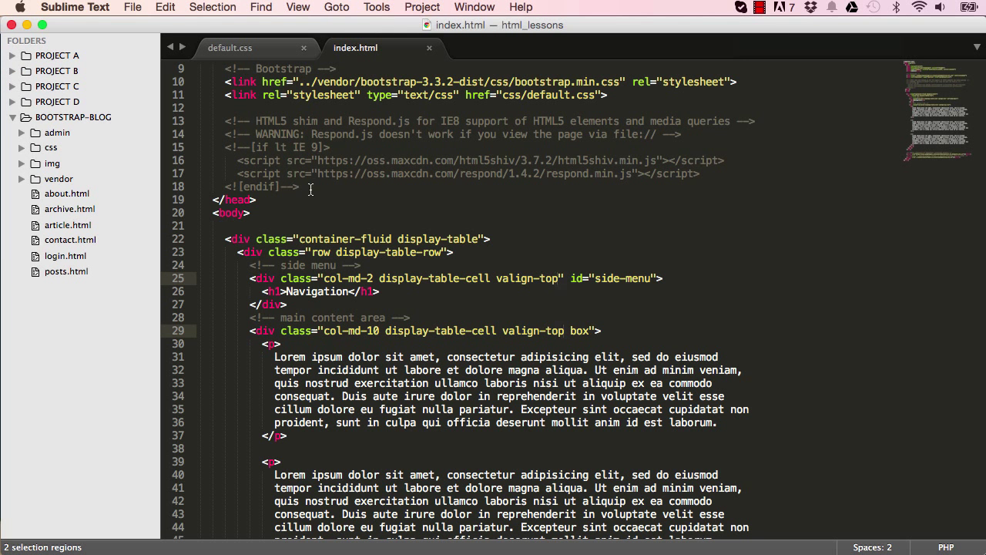
Step: Add 'width: 100%;' to html, body, .display-table, .display-table-row and .display-table-cell
{"action": "left_click", "coordinate": [230, 47]}
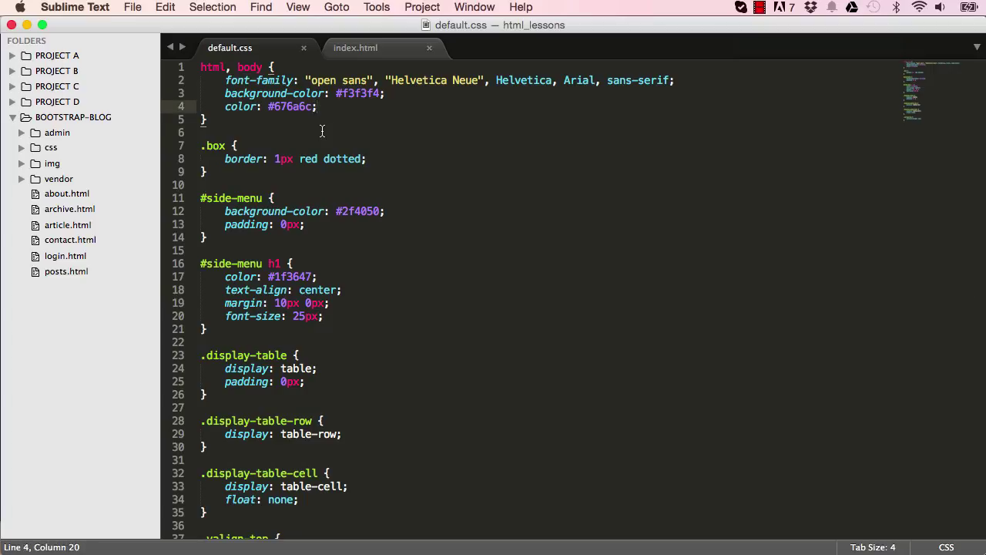
{"action": "type", "text": "100"}
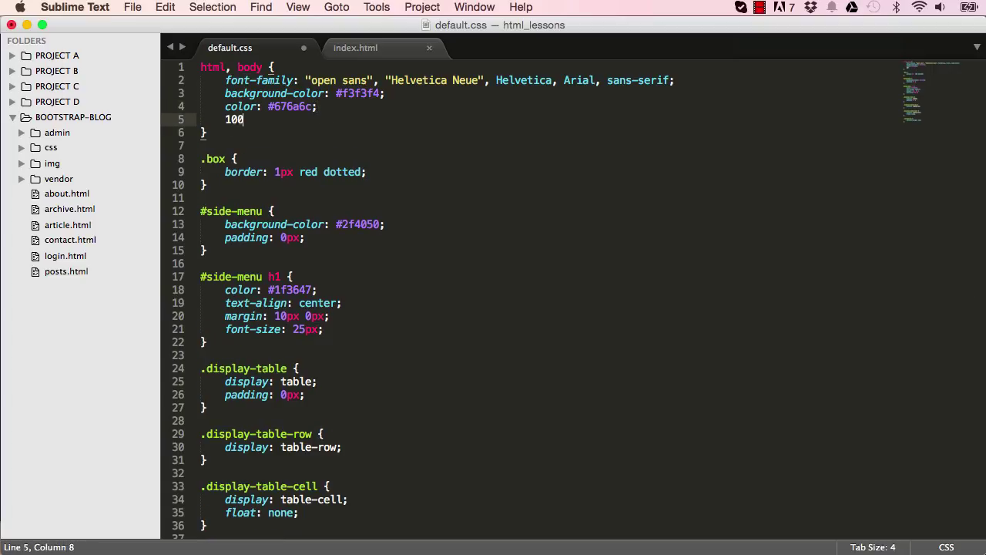
{"action": "type", "text": "wid"}
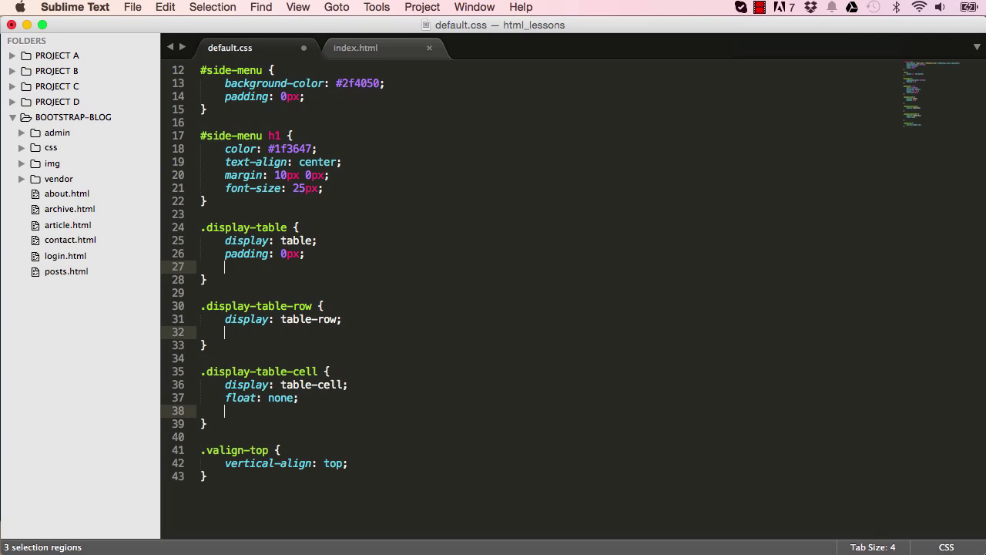
{"action": "type", "text": "width:"}
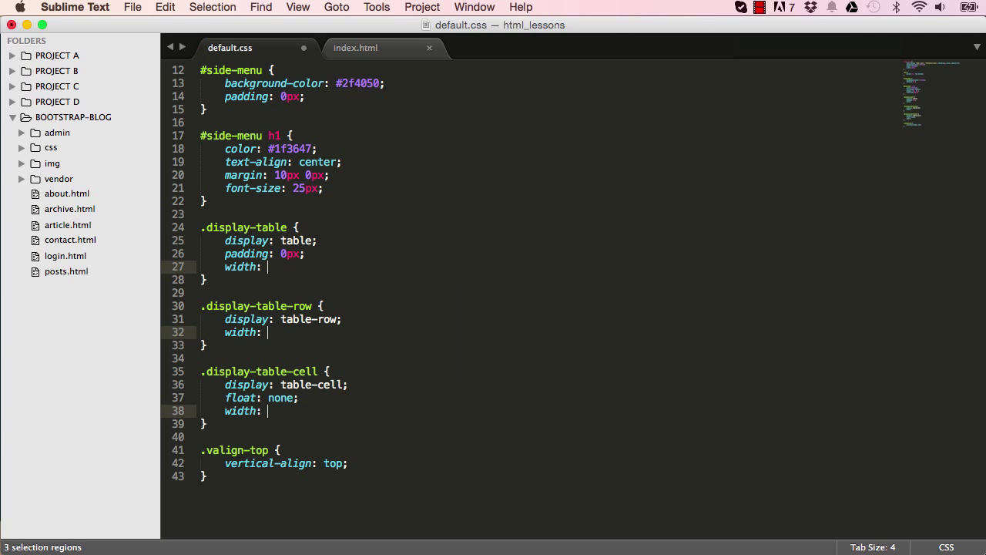
{"action": "type", "text": "100%;"}
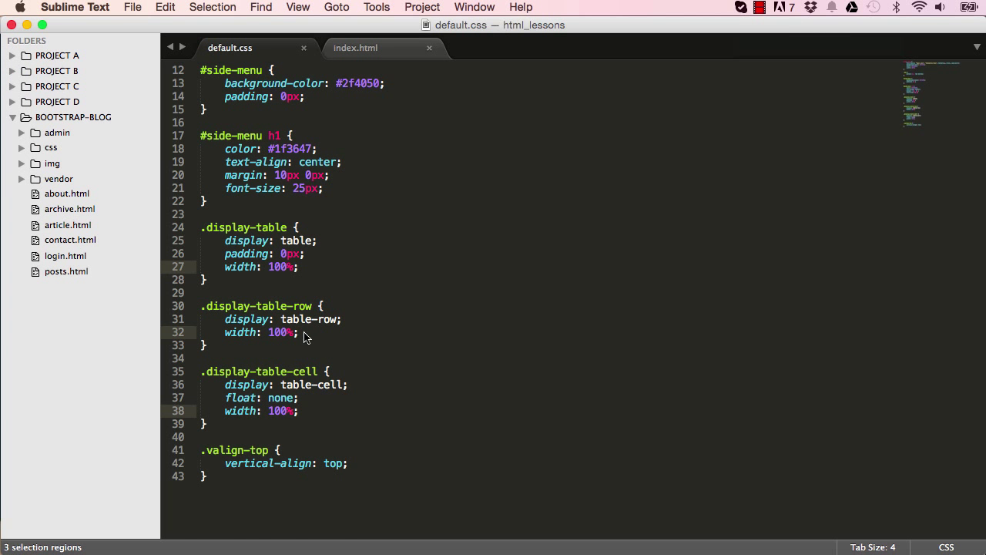
{"action": "scroll", "scroll_direction": "up", "scroll_amount": 3}
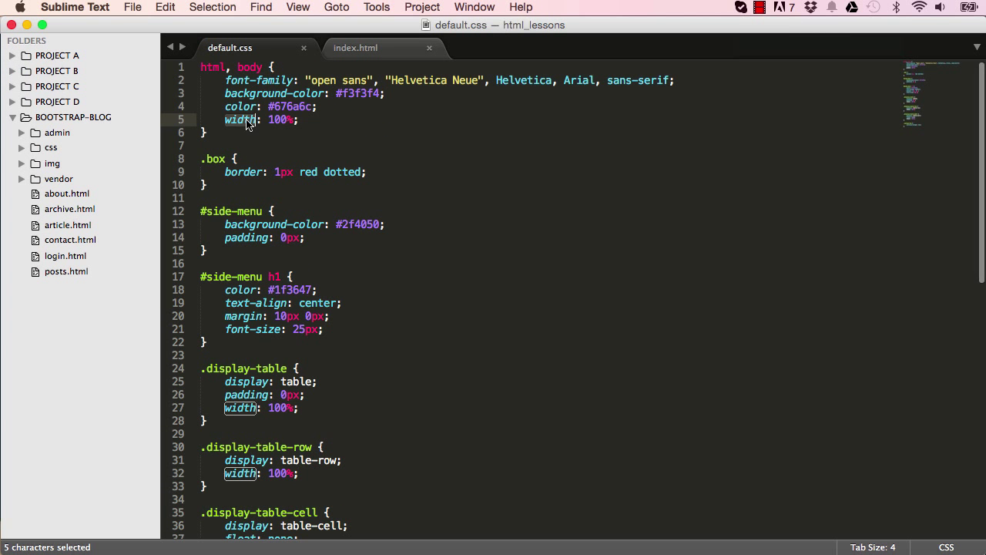
{"action": "scroll", "scroll_direction": "down", "scroll_amount": 3}
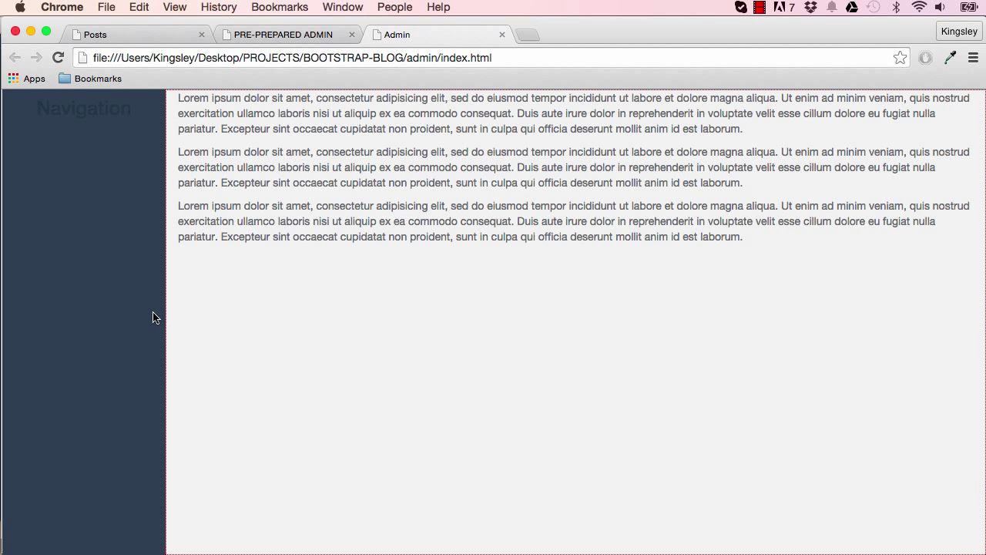
{"action": "mouse_move", "coordinate": [97, 548]}
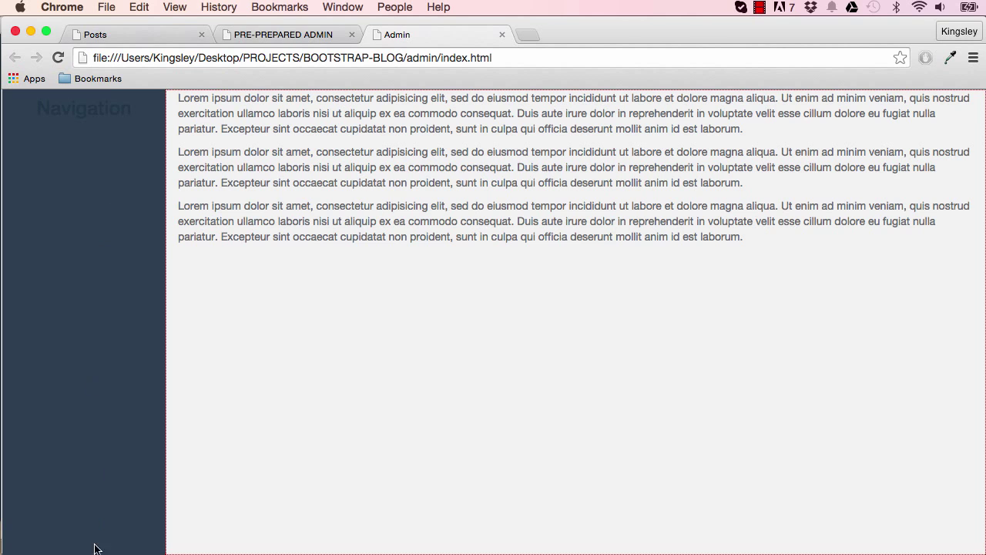
{"action": "mouse_move", "coordinate": [282, 443]}
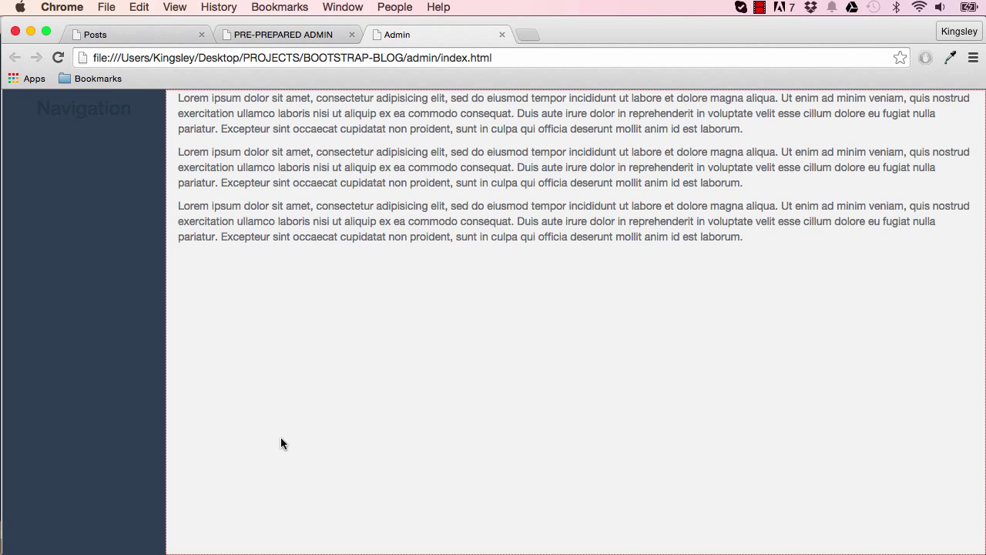
{"action": "mouse_move", "coordinate": [258, 416]}
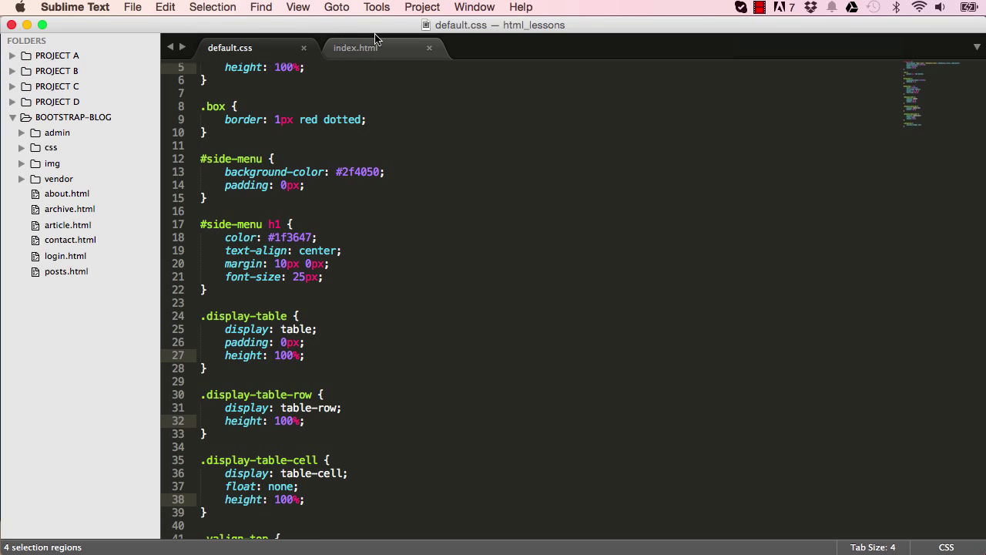
Step: Duplicate the lorem ipsum paragraph block several times in index.html
{"action": "left_click", "coordinate": [355, 47]}
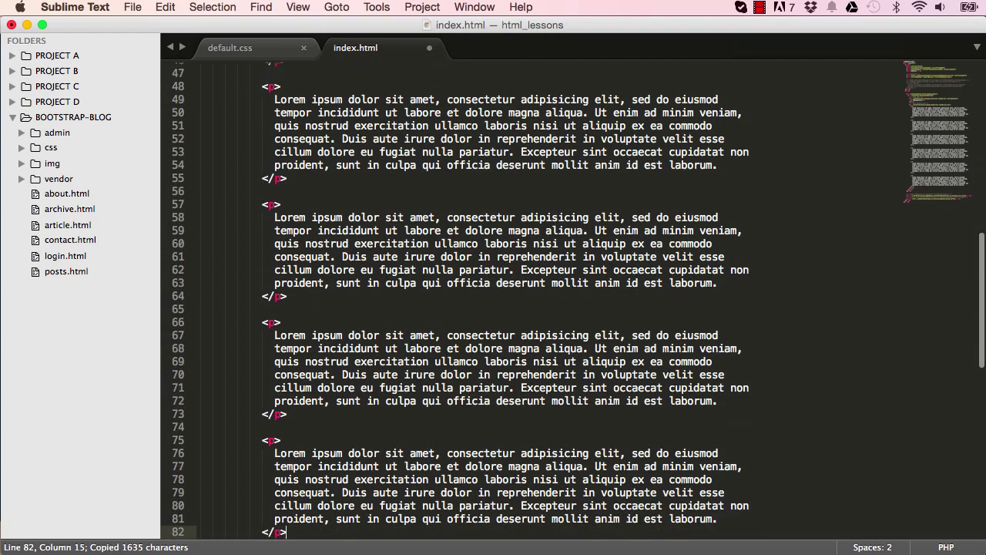
{"action": "scroll", "scroll_direction": "down", "scroll_amount": 3}
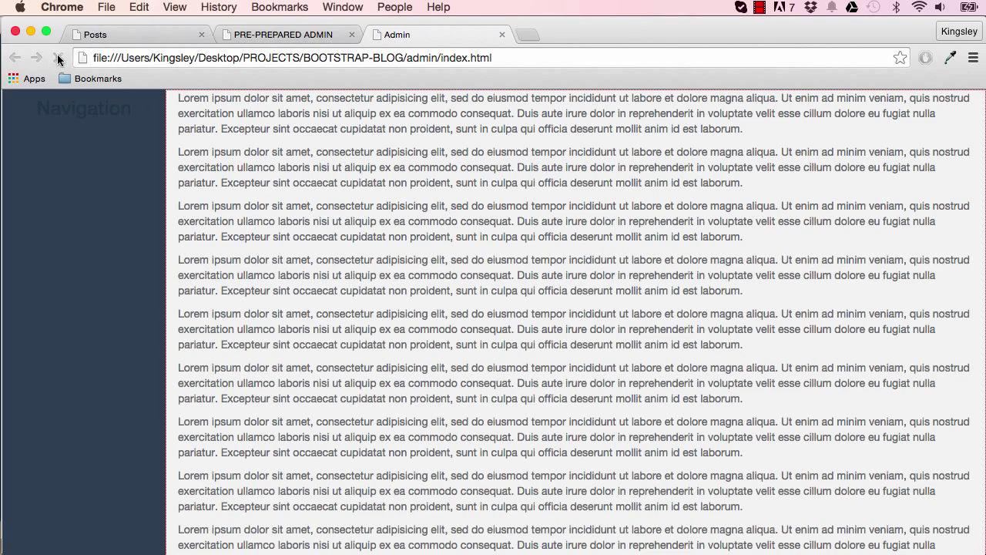
Step: Scroll the long Admin page to confirm the dark Navigation column, then compare with the pre-prepared admin dashboard
{"action": "scroll", "scroll_direction": "down", "scroll_amount": 3}
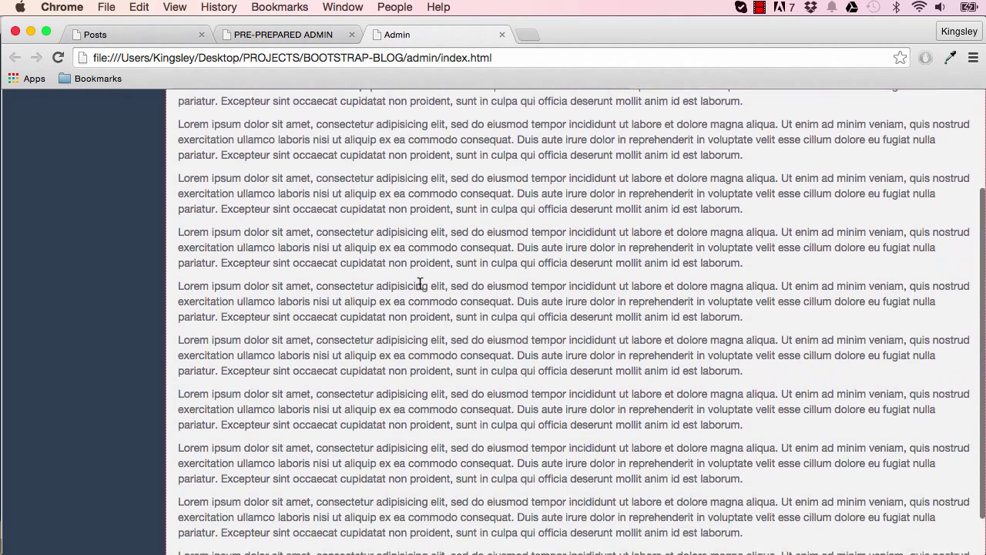
{"action": "scroll", "scroll_direction": "up", "scroll_amount": 3}
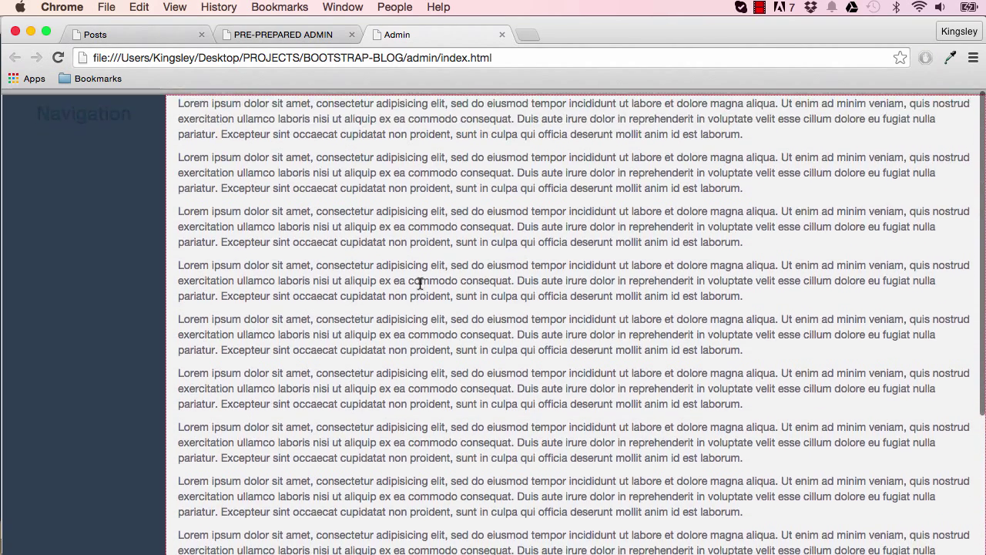
{"action": "scroll", "scroll_direction": "down", "scroll_amount": 3}
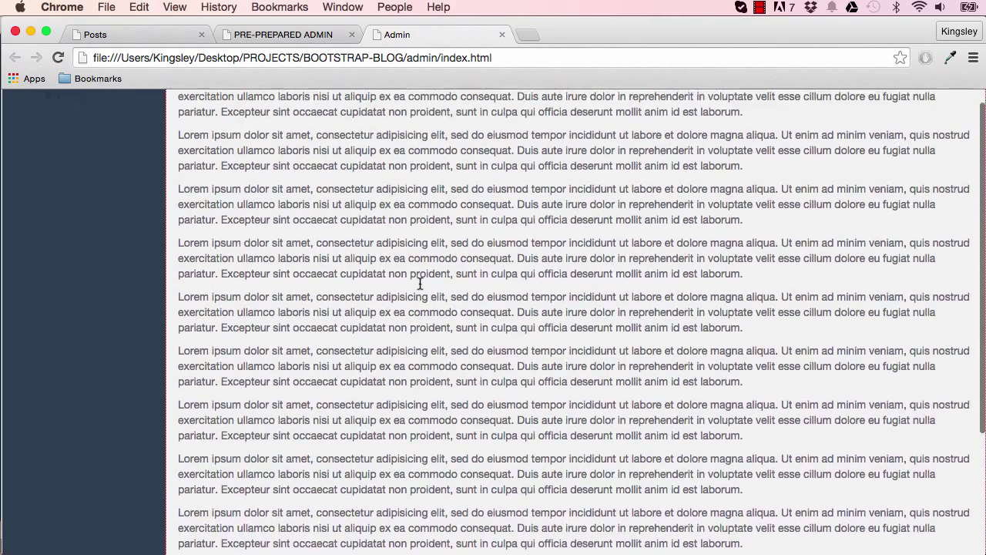
{"action": "scroll", "scroll_direction": "up", "scroll_amount": 3}
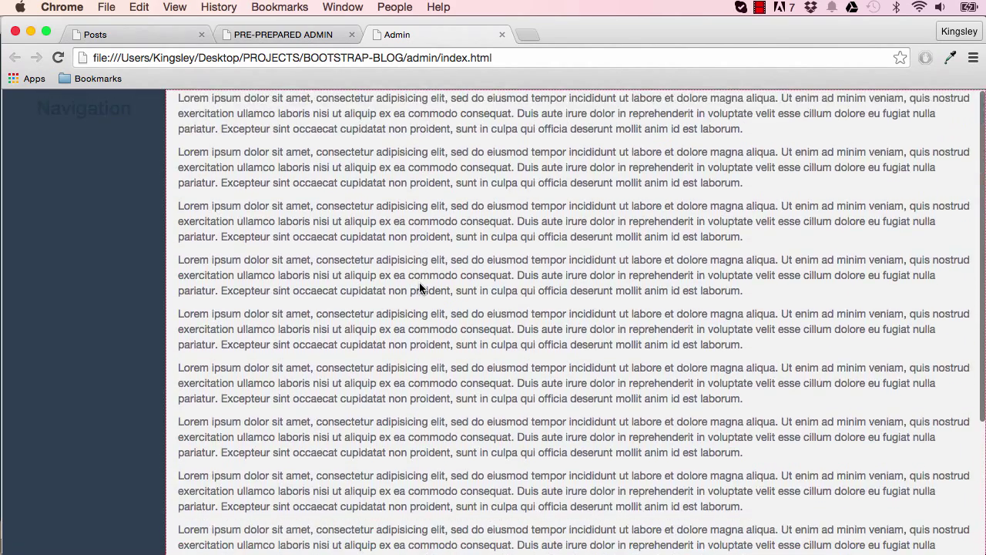
{"action": "left_click", "coordinate": [281, 33]}
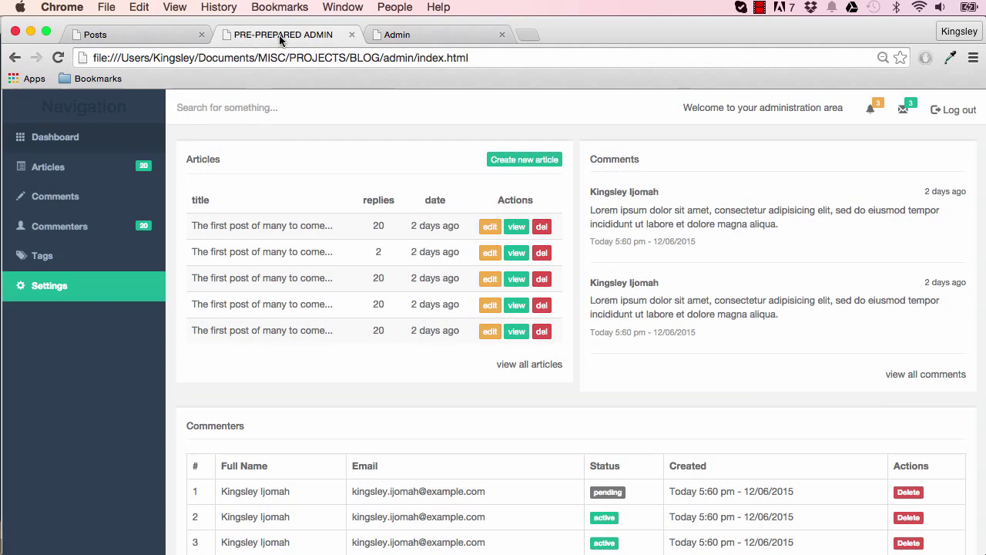
{"action": "mouse_move", "coordinate": [107, 196]}
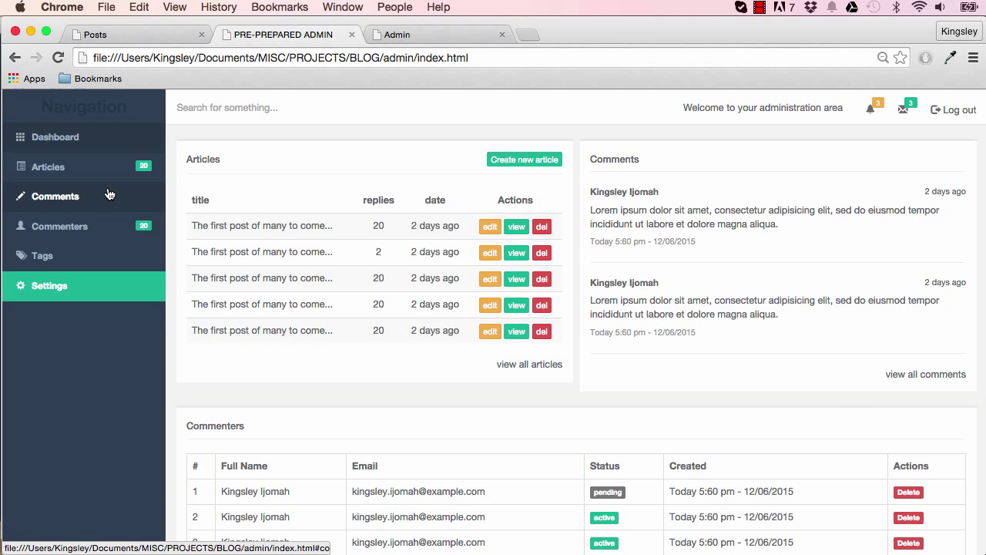
{"action": "mouse_move", "coordinate": [99, 255]}
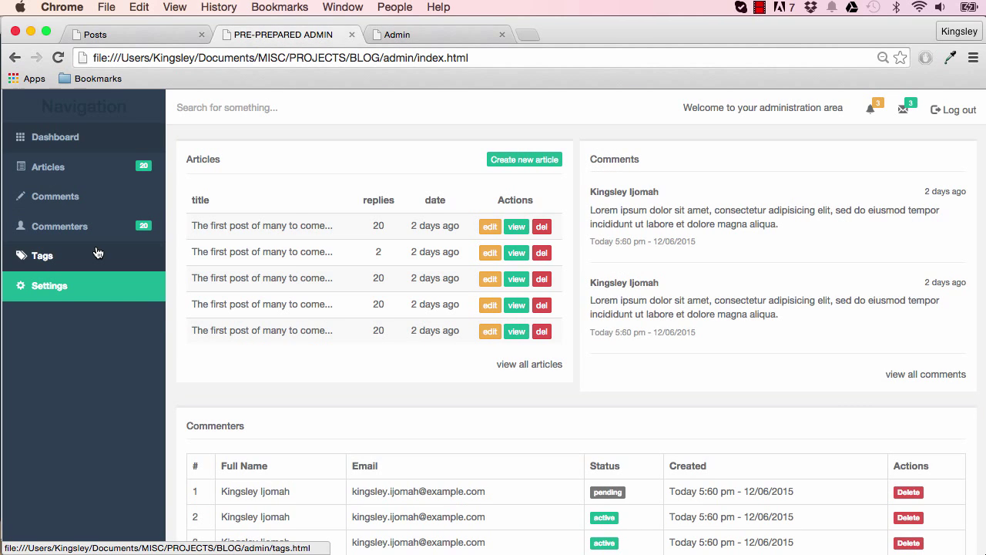
{"action": "scroll", "scroll_direction": "down", "scroll_amount": 3}
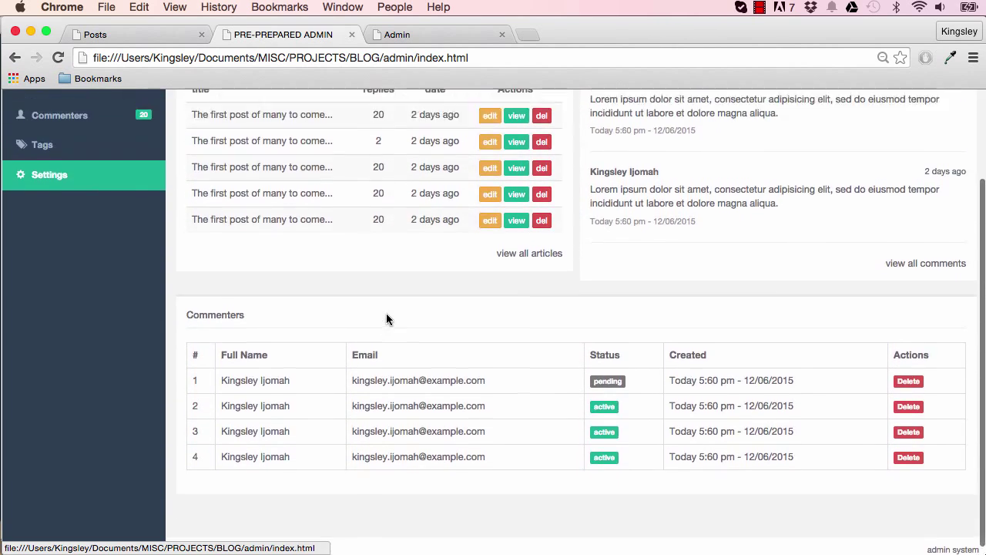
{"action": "scroll", "scroll_direction": "up", "scroll_amount": 3}
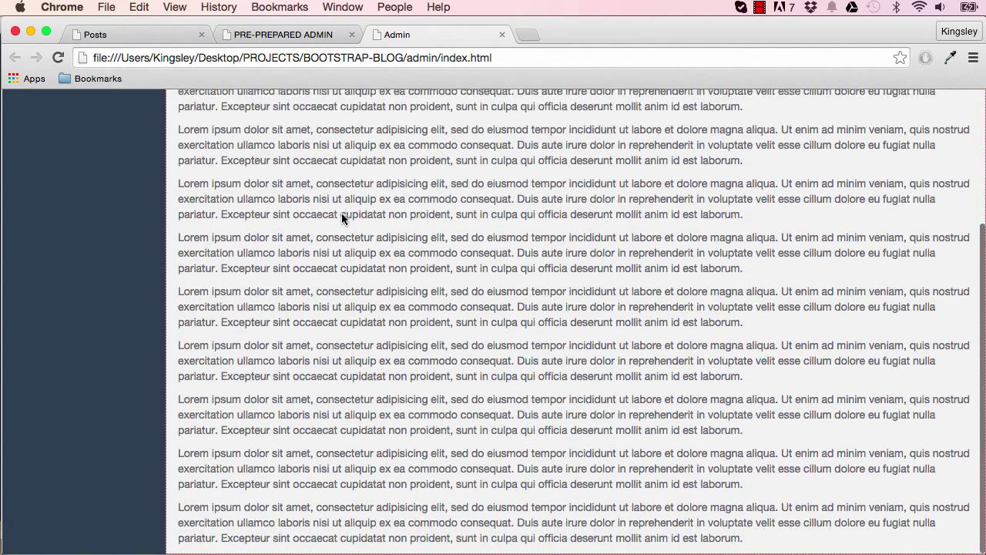
{"action": "scroll", "scroll_direction": "up", "scroll_amount": 3}
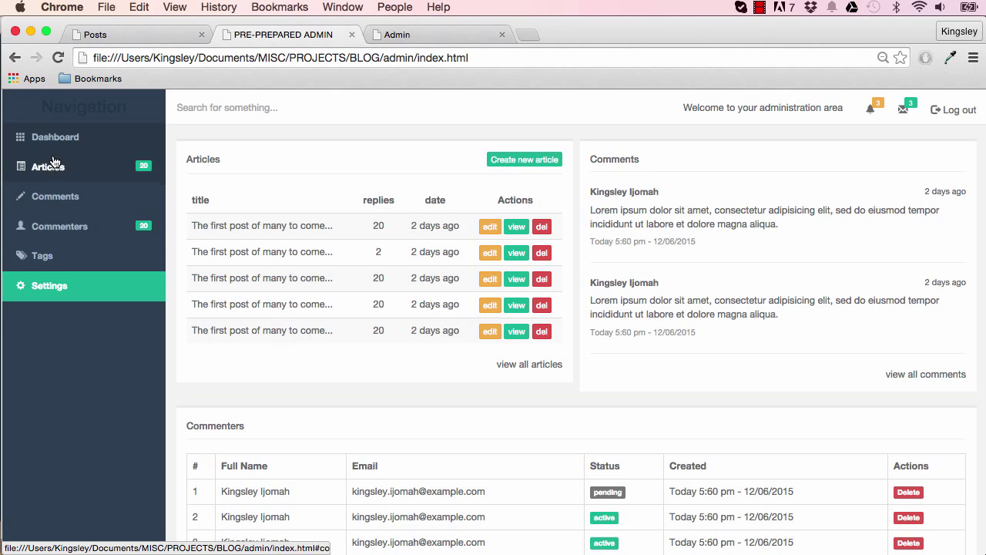
{"action": "mouse_move", "coordinate": [49, 285]}
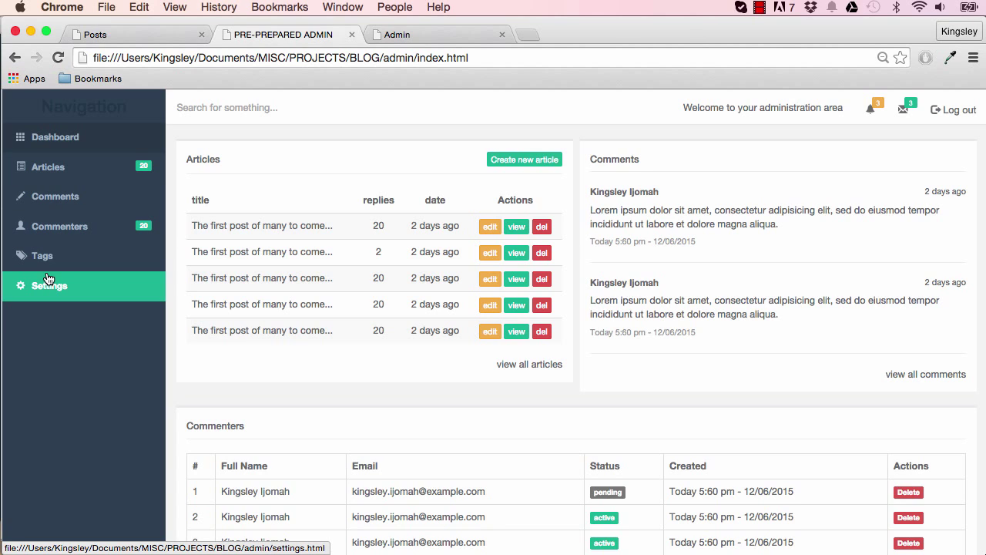
{"action": "mouse_move", "coordinate": [582, 155]}
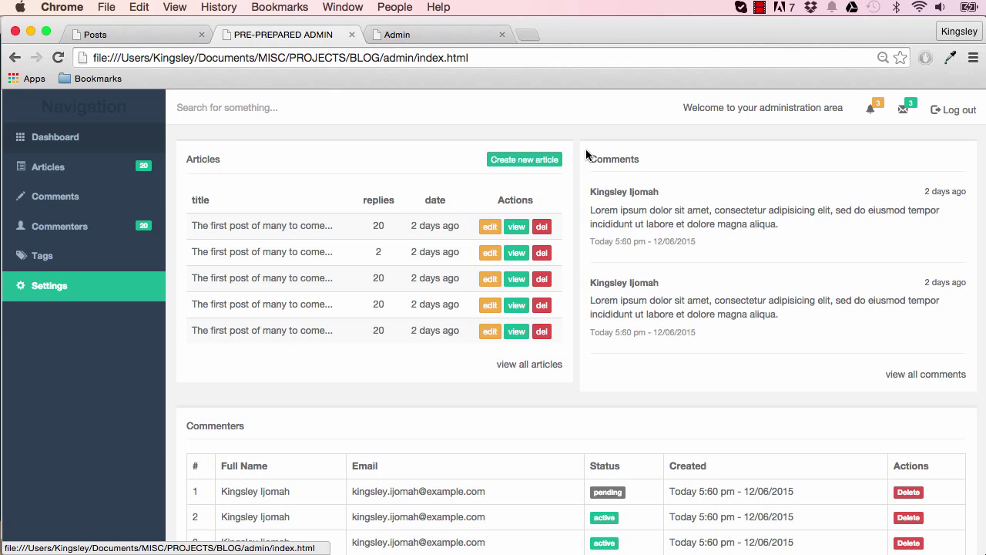
{"action": "mouse_move", "coordinate": [445, 237]}
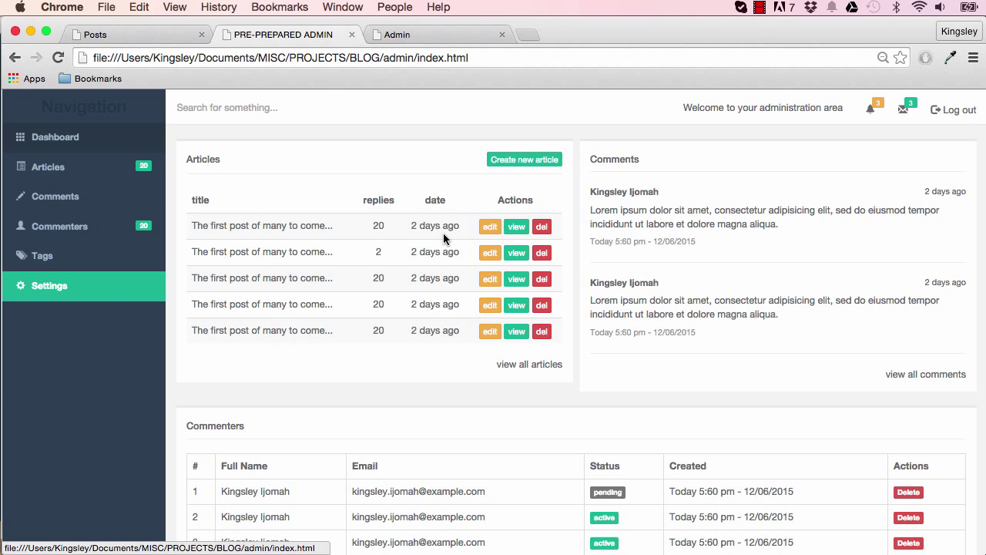
{"action": "mouse_move", "coordinate": [445, 240]}
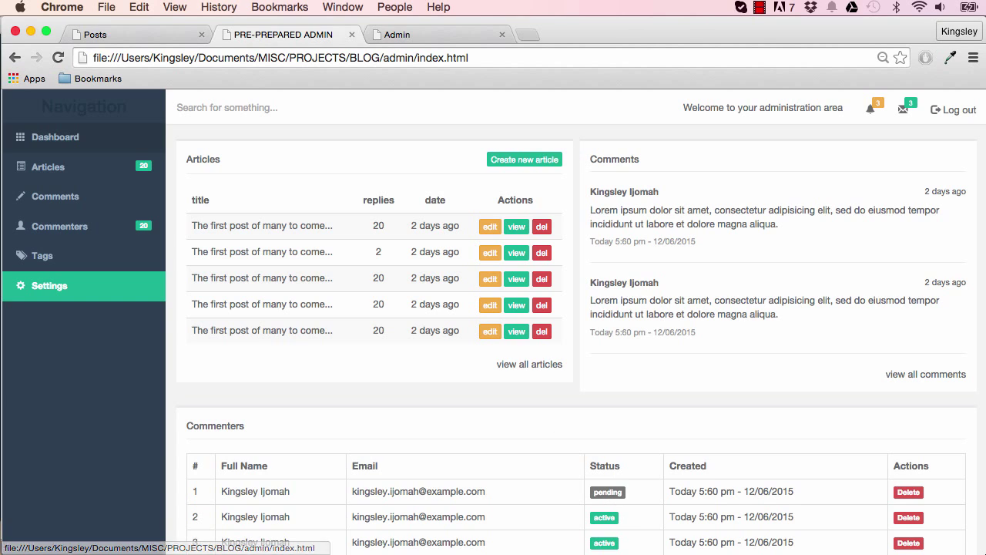